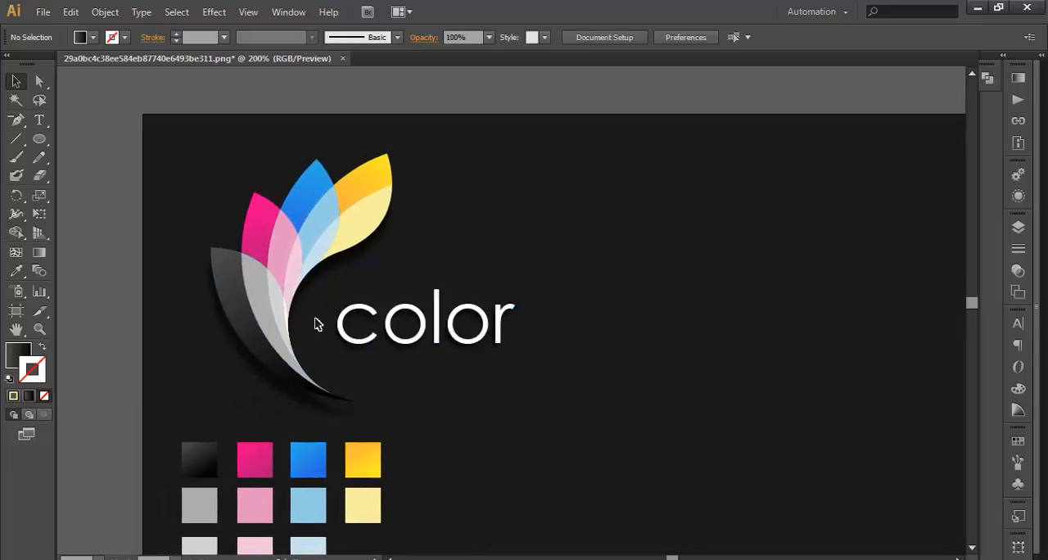
mouse_move(298, 342)
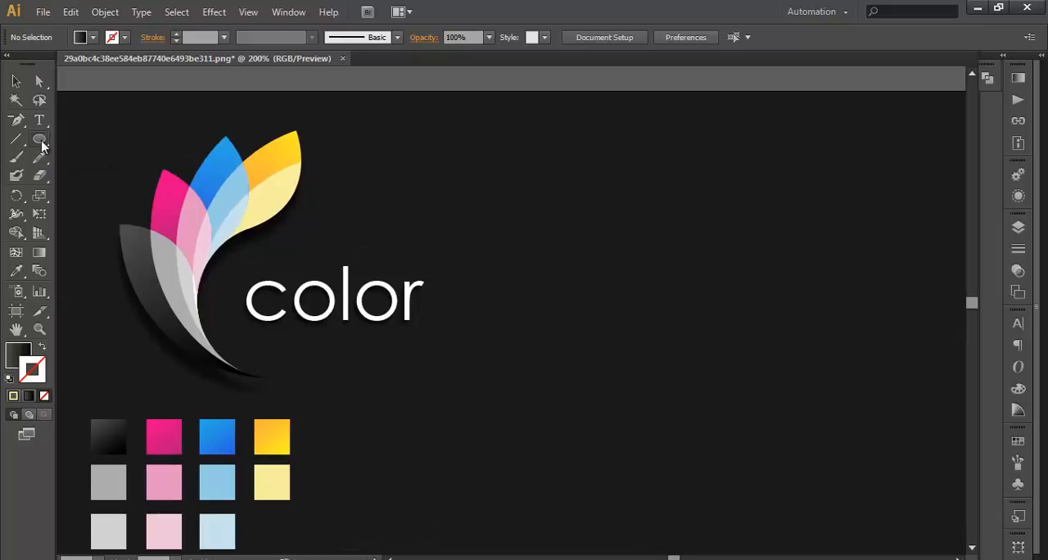
Step: Create a 200 × 200 pt gradient circle with the Ellipse dialog and place it on the artboard
left_click(39, 137)
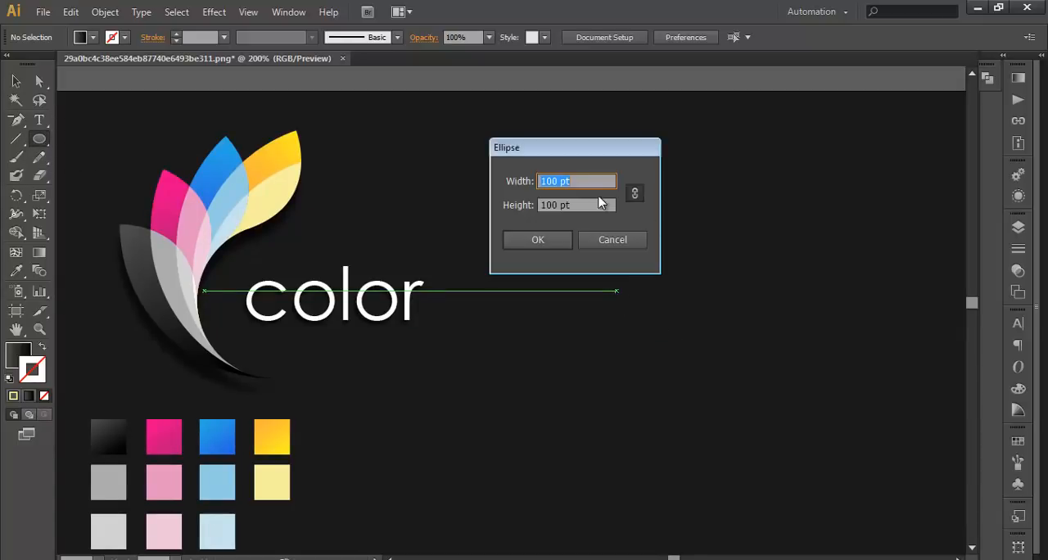
left_click_drag(574, 147, 565, 144)
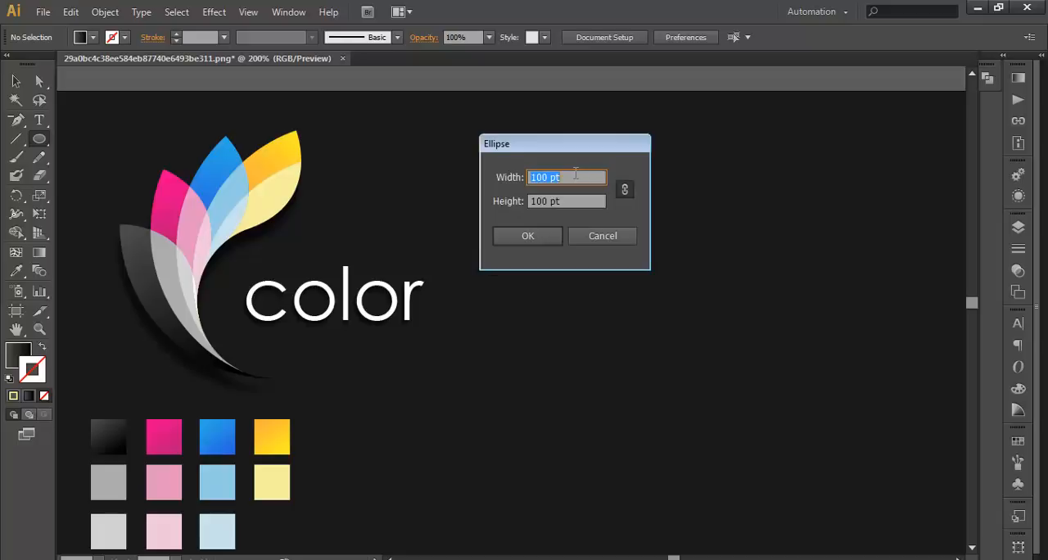
type("200")
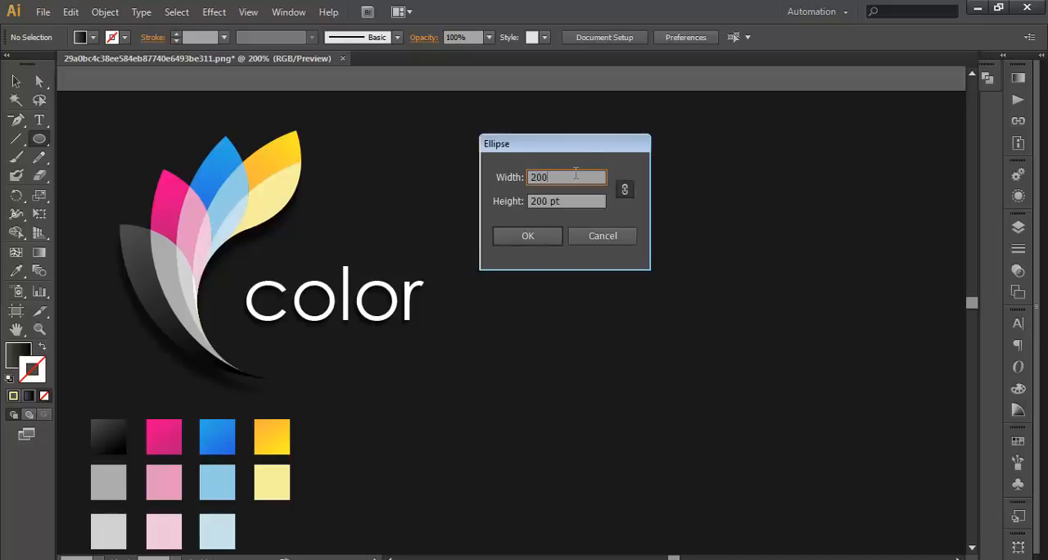
left_click(527, 236)
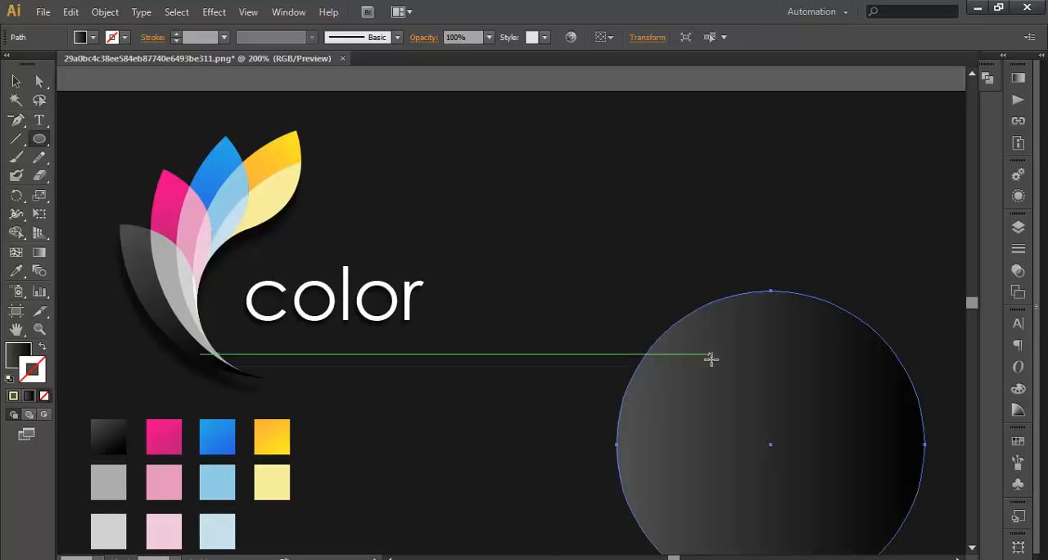
left_click_drag(710, 359, 642, 296)
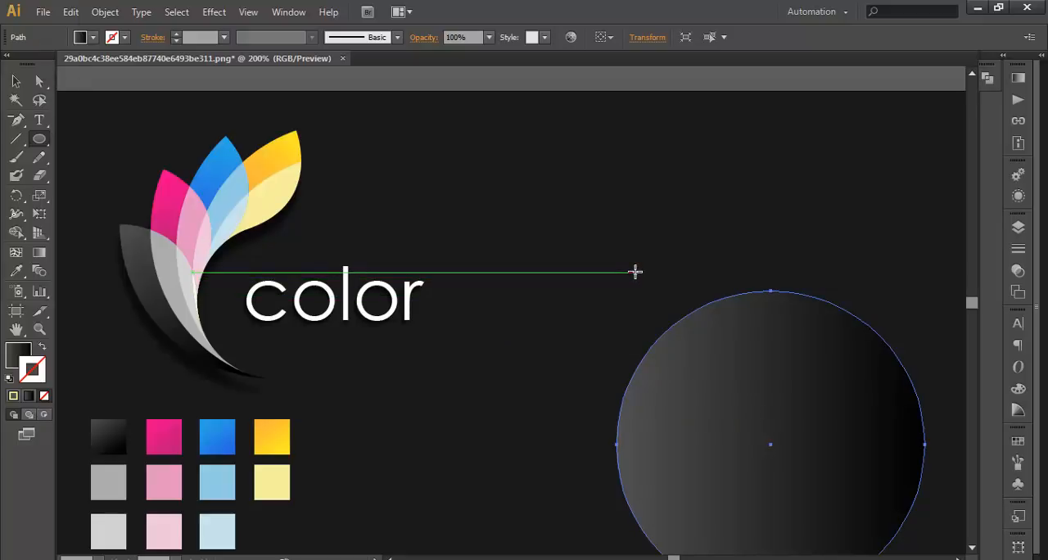
Step: Create a 100 × 100 pt circle and rest it inside the large circle against its bottom edge
left_click(635, 272)
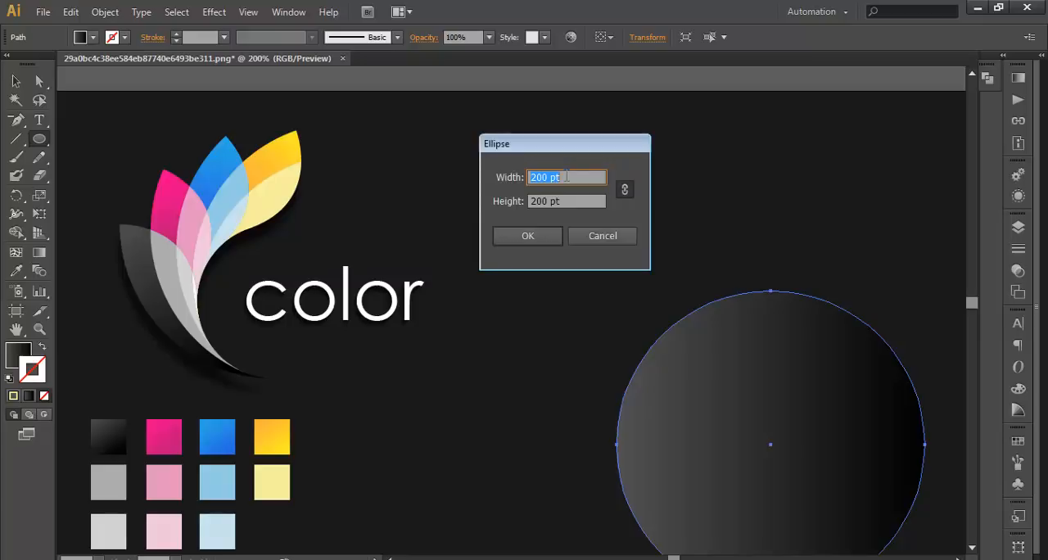
type("100")
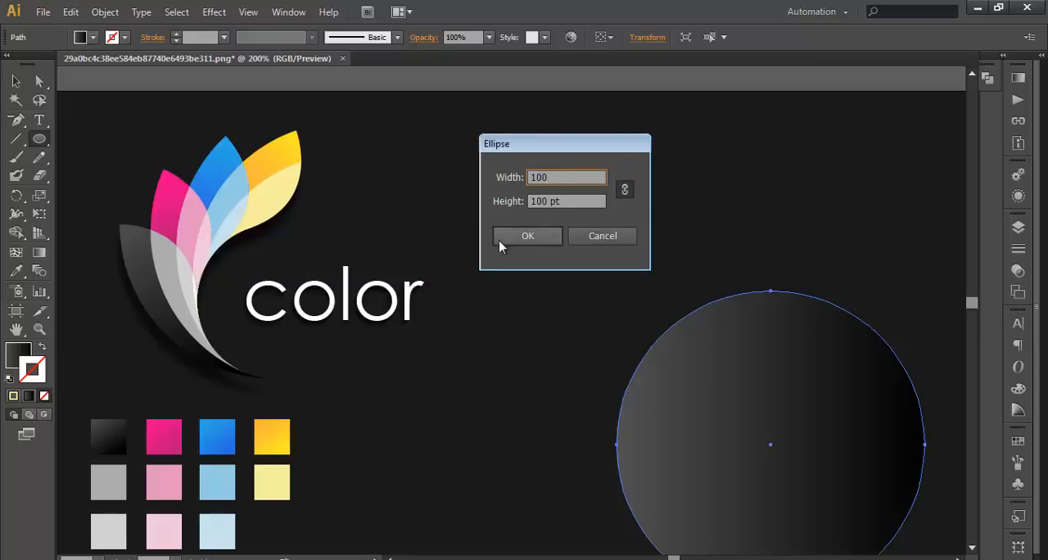
left_click(527, 236)
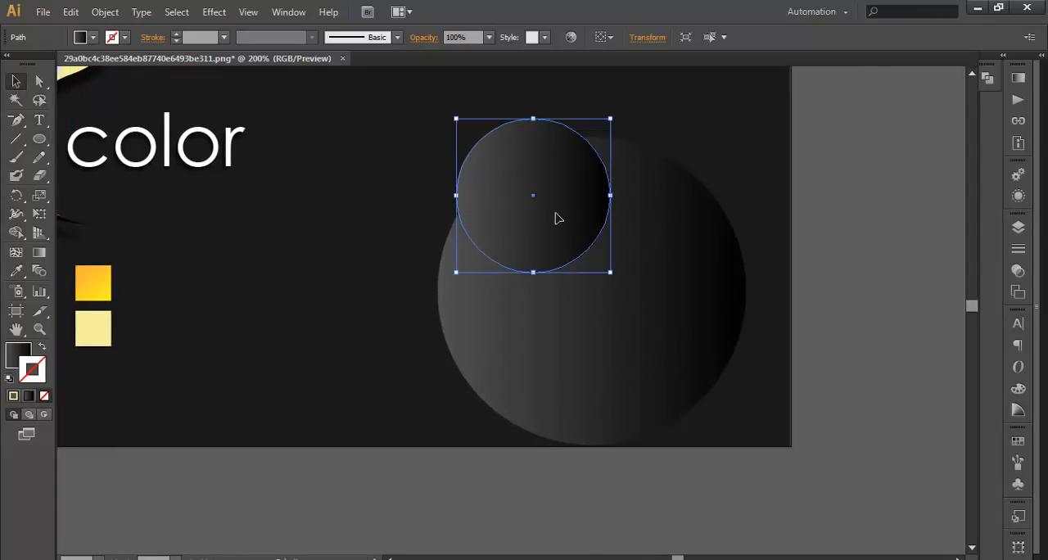
left_click_drag(534, 196, 597, 303)
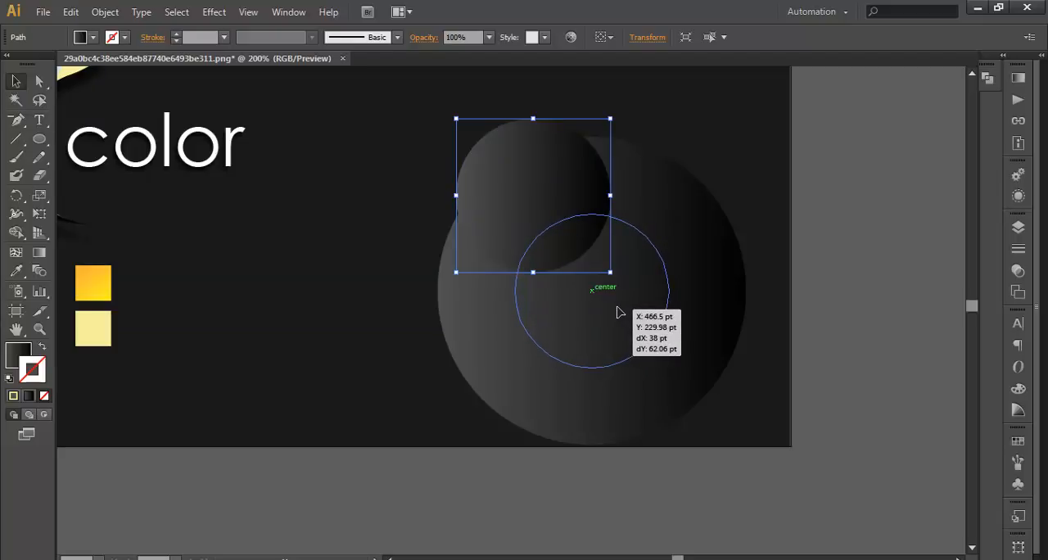
left_click_drag(532, 196, 591, 291)
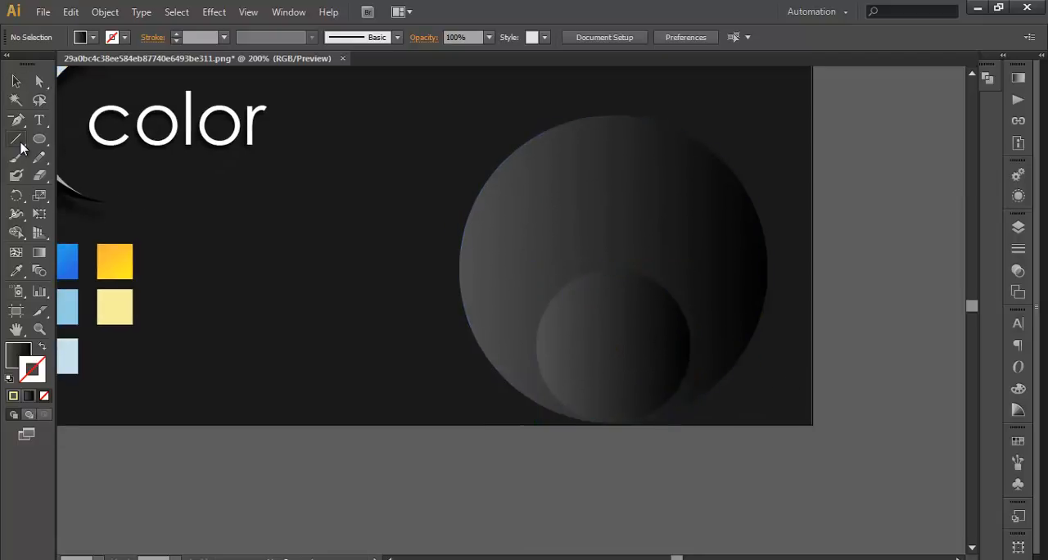
Step: Draw pale stroked horizontal and vertical lines through the circle's centre, then select both circles
left_click(17, 137)
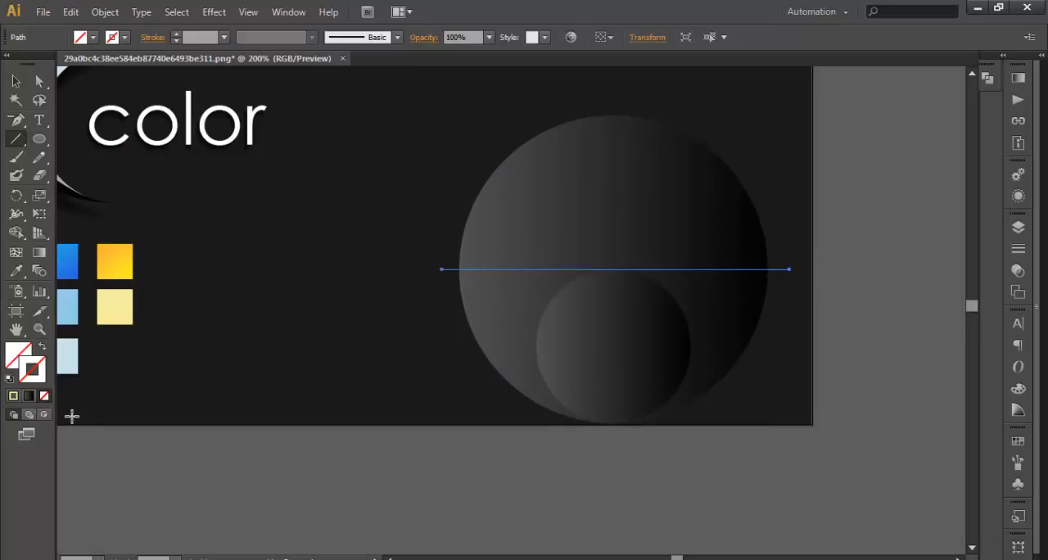
left_click(14, 396)
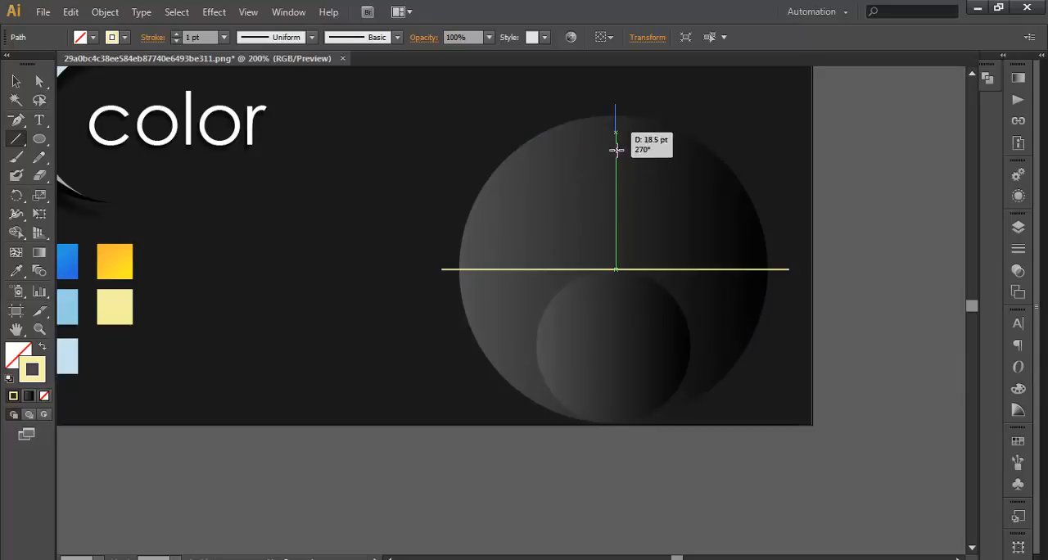
left_click_drag(616, 151, 625, 442)
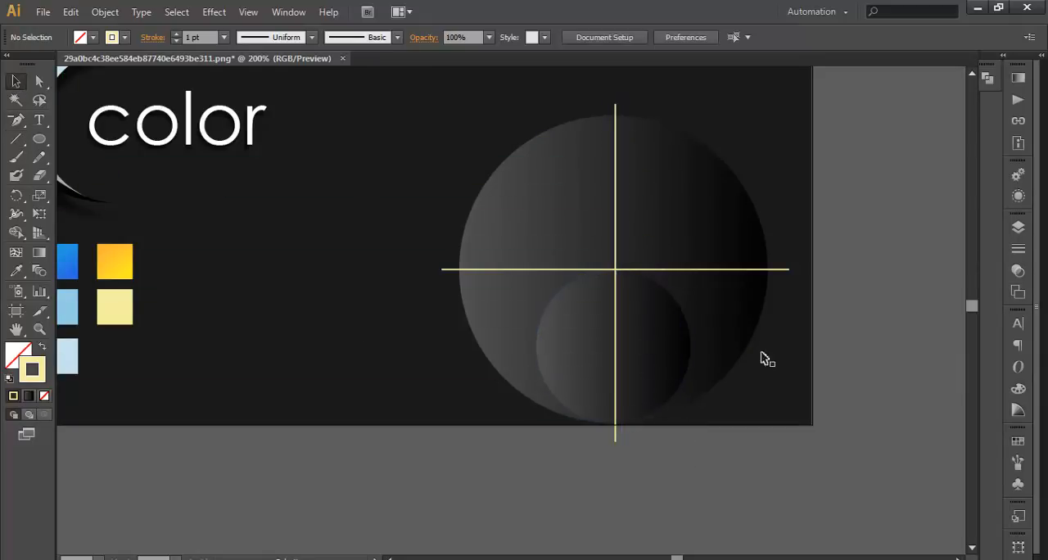
left_click_drag(766, 360, 668, 347)
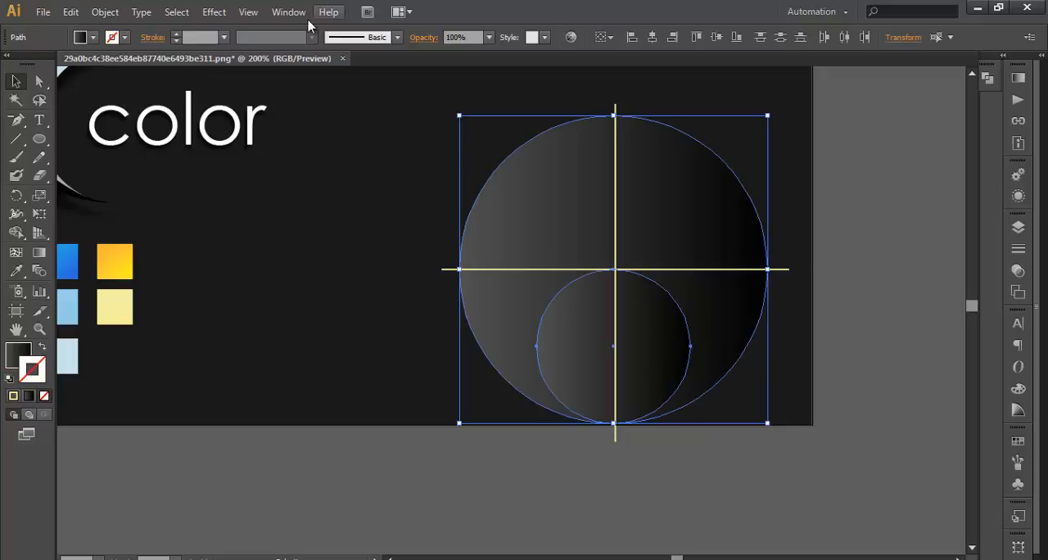
Step: Show the Pathfinder panel and subtract the small circle from the large one with Minus Front
left_click(289, 11)
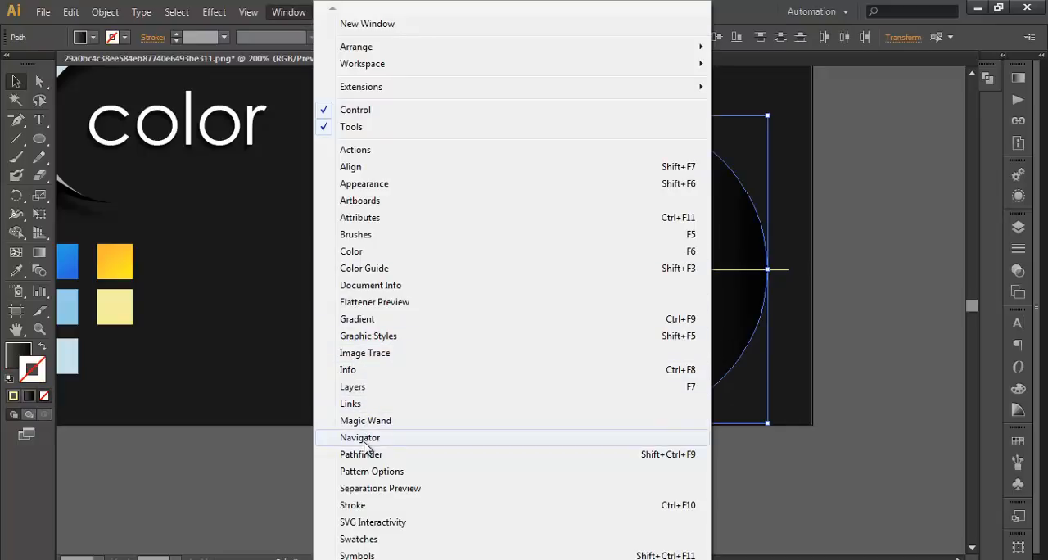
left_click(361, 455)
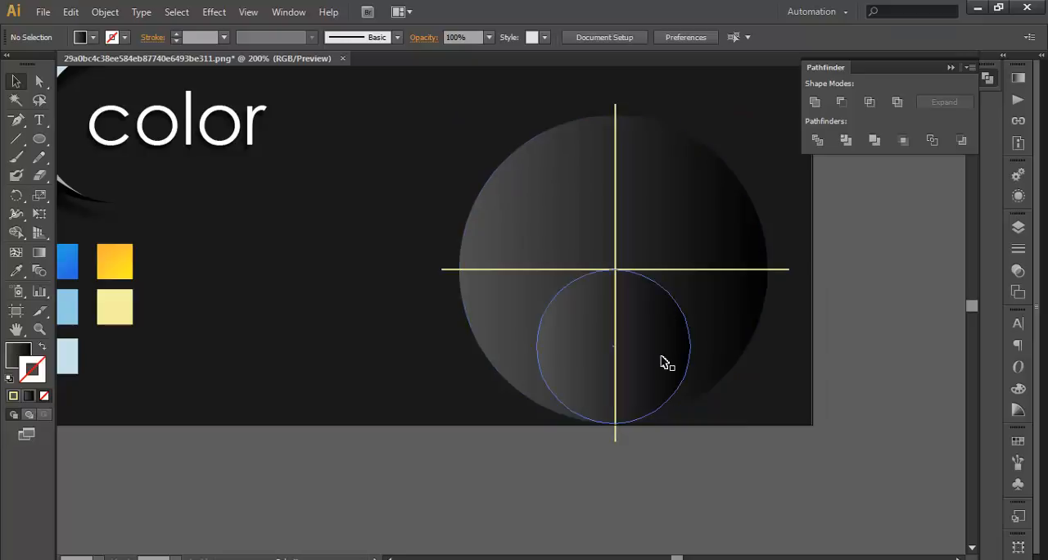
left_click(663, 363)
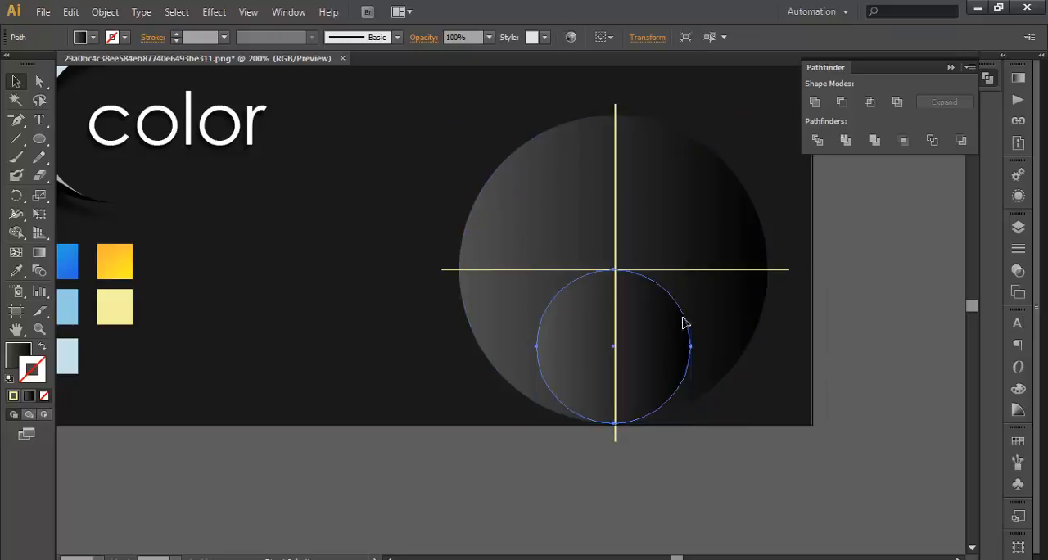
left_click(843, 101)
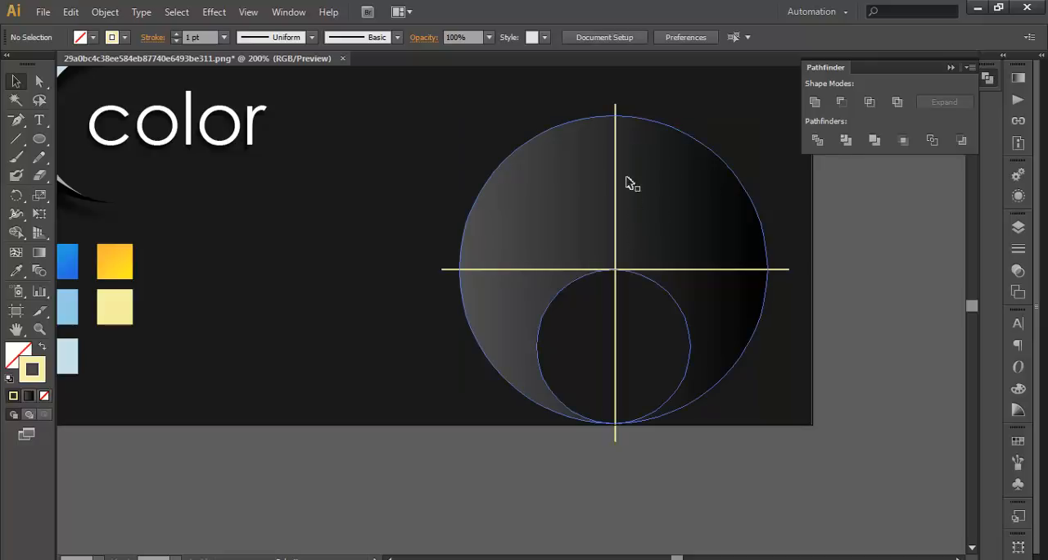
mouse_move(579, 177)
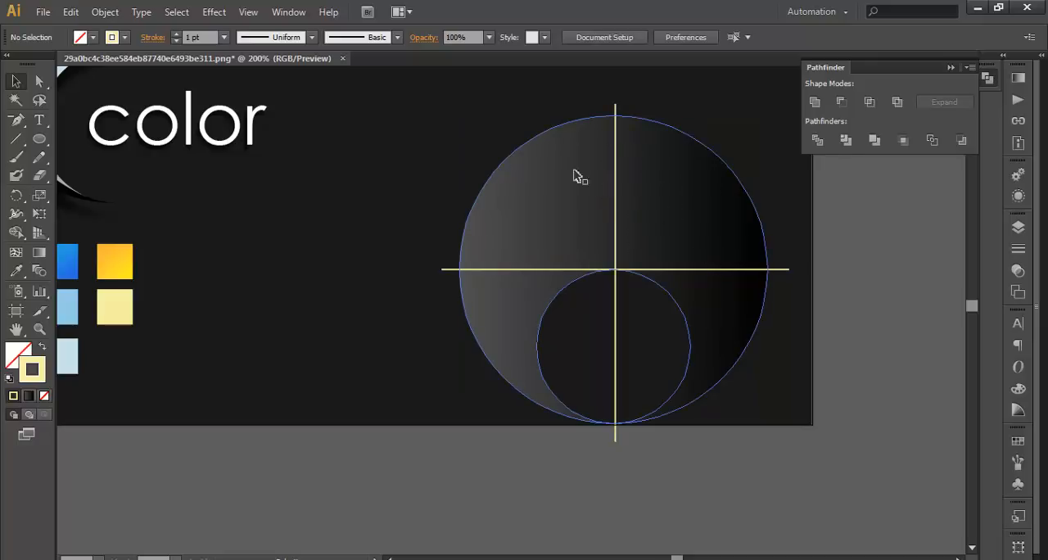
mouse_move(527, 319)
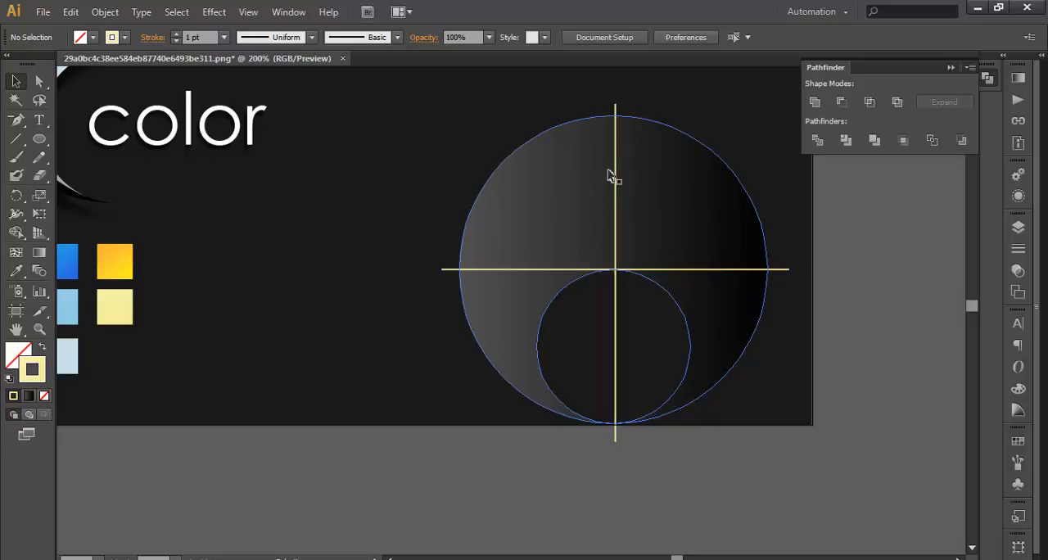
Step: Split the cut circle along the vertical guide line and select its upper-right quarter piece
left_click(615, 177)
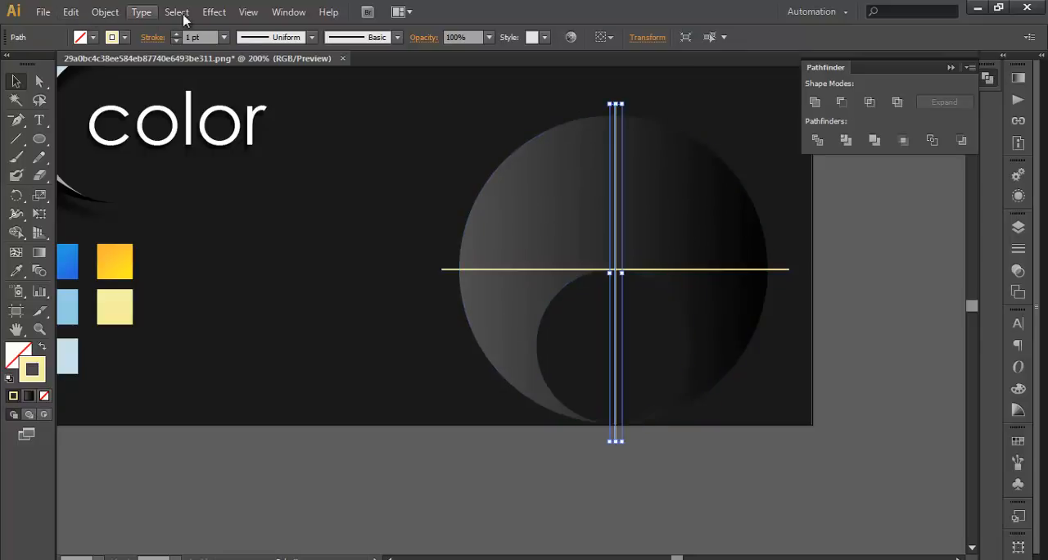
left_click(105, 11)
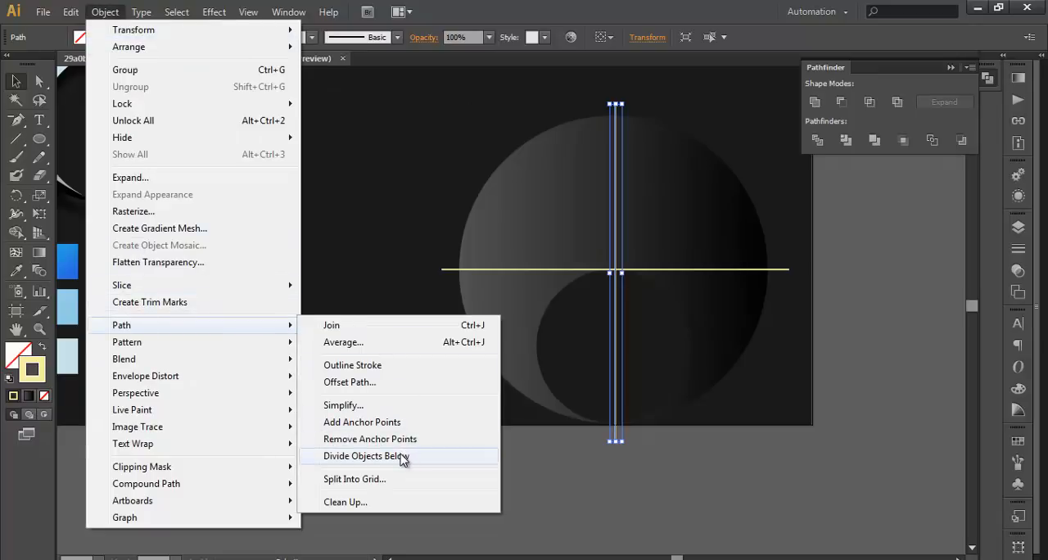
left_click(365, 456)
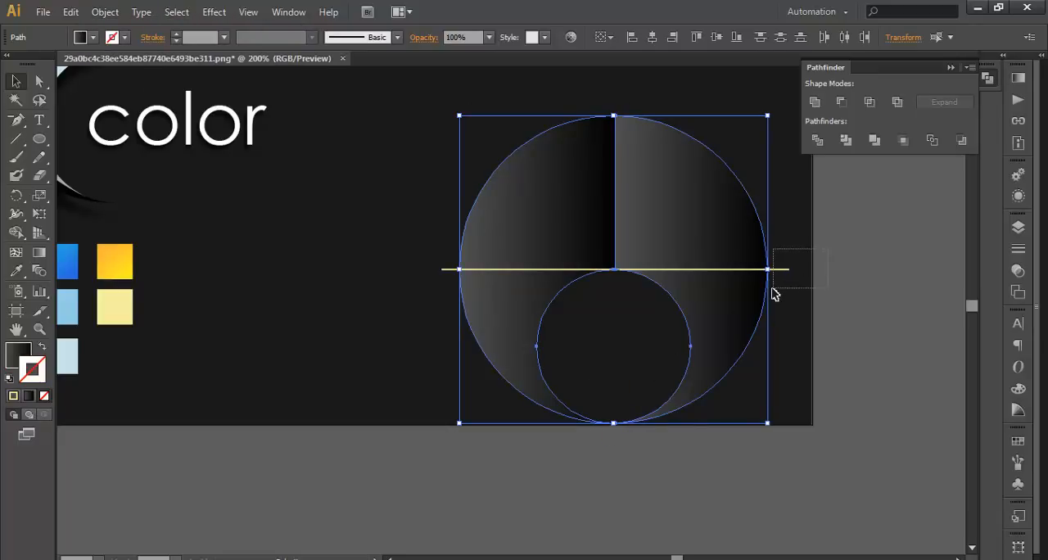
left_click(105, 11)
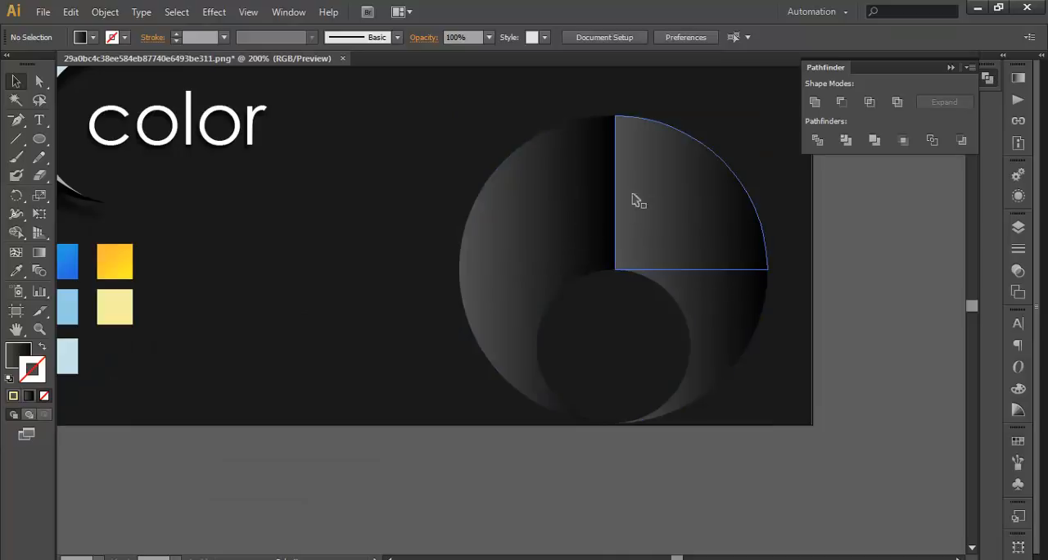
mouse_move(675, 260)
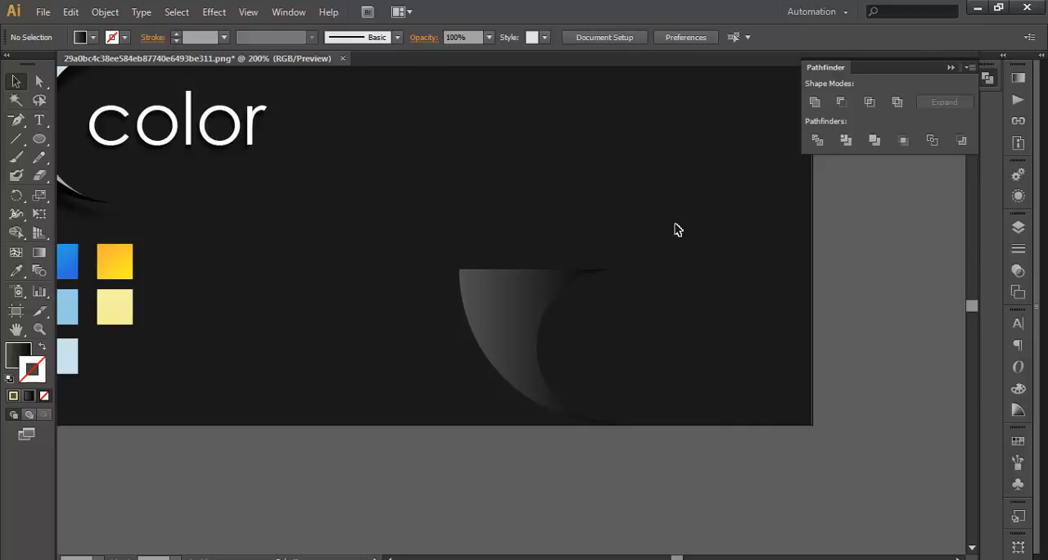
mouse_move(374, 347)
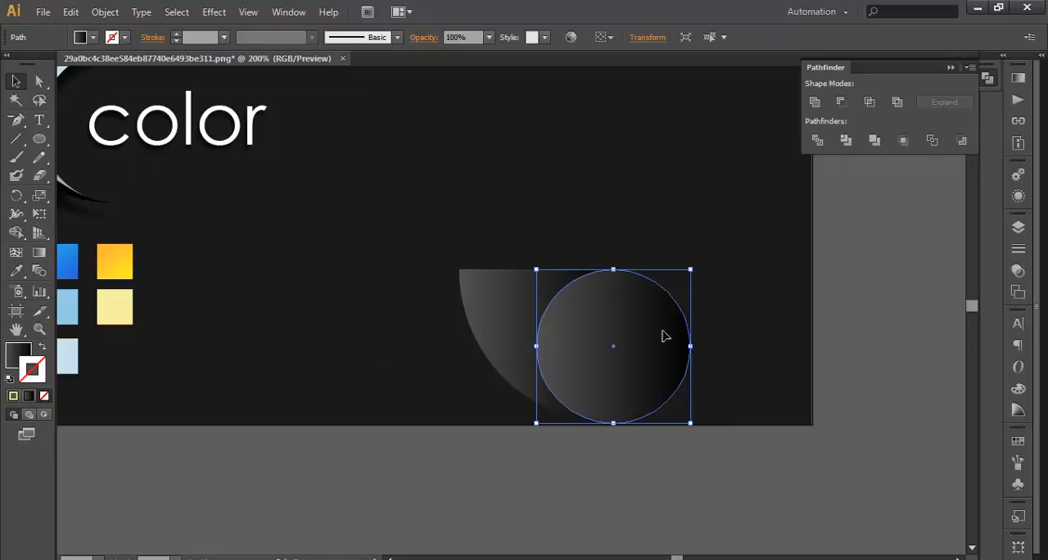
Step: Trim the quarter piece against the gradient circle so it becomes a pointed petal
left_click(736, 282)
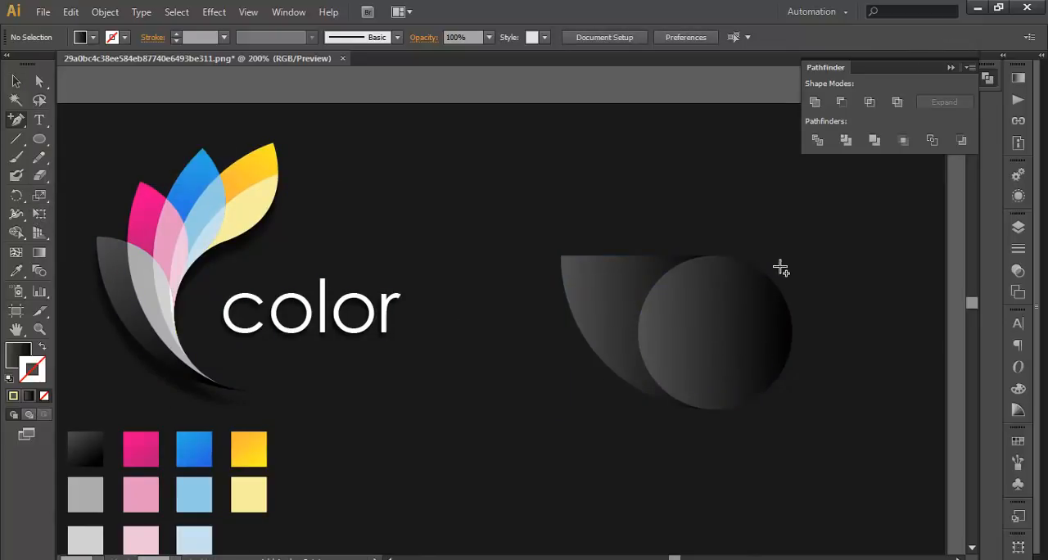
mouse_move(707, 285)
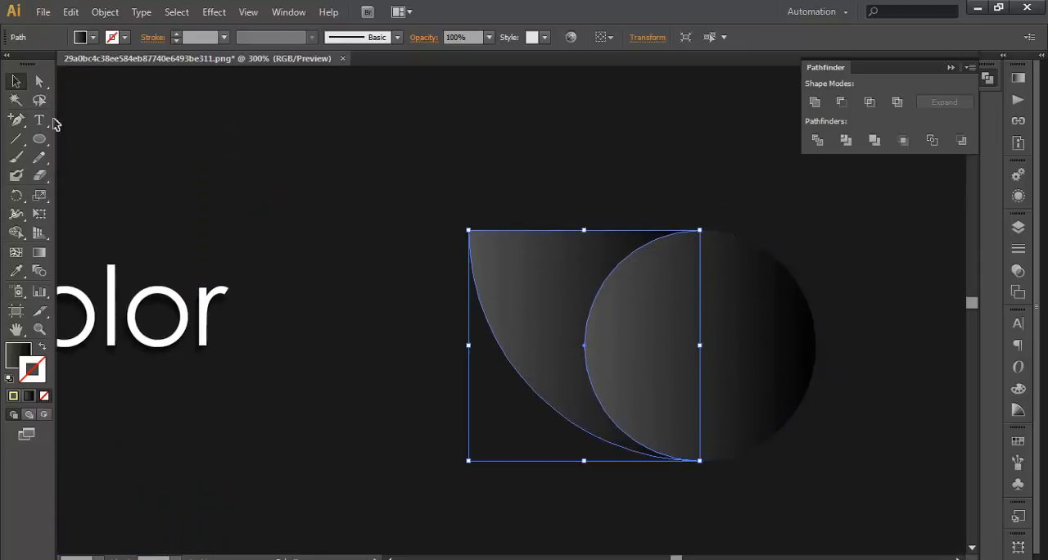
left_click(17, 118)
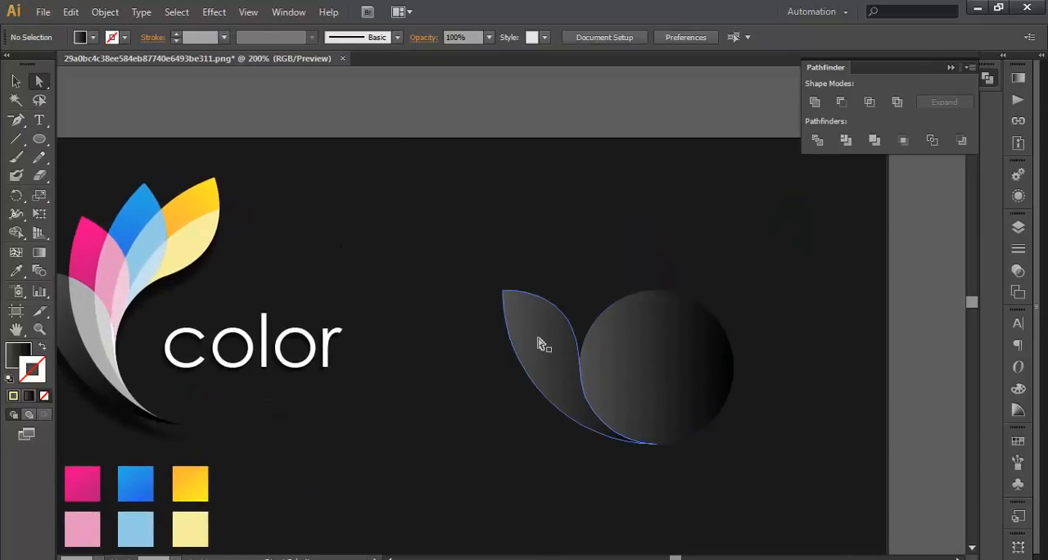
Step: Select the new petal shape ready for rotating copies around the circle
left_click(14, 81)
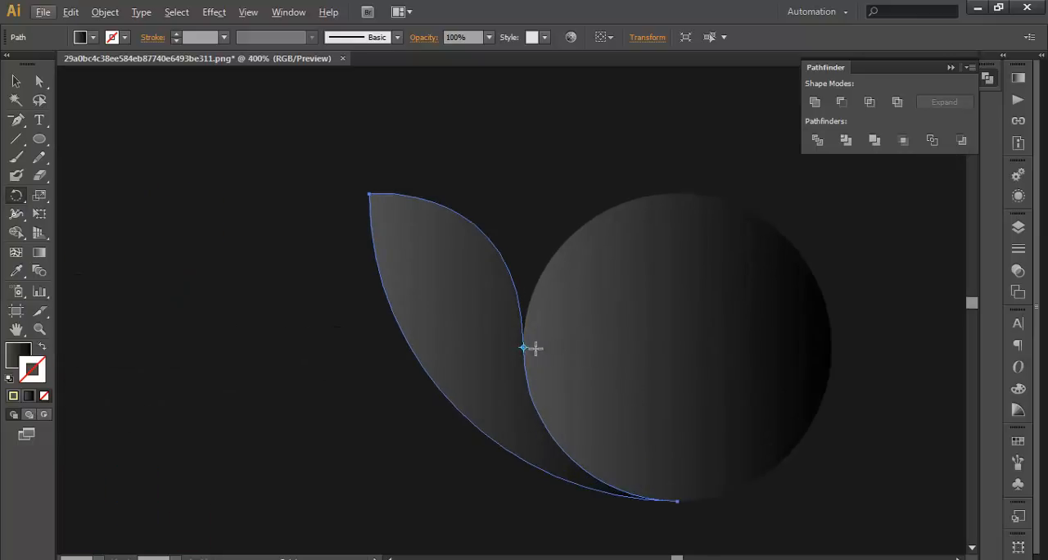
mouse_move(684, 345)
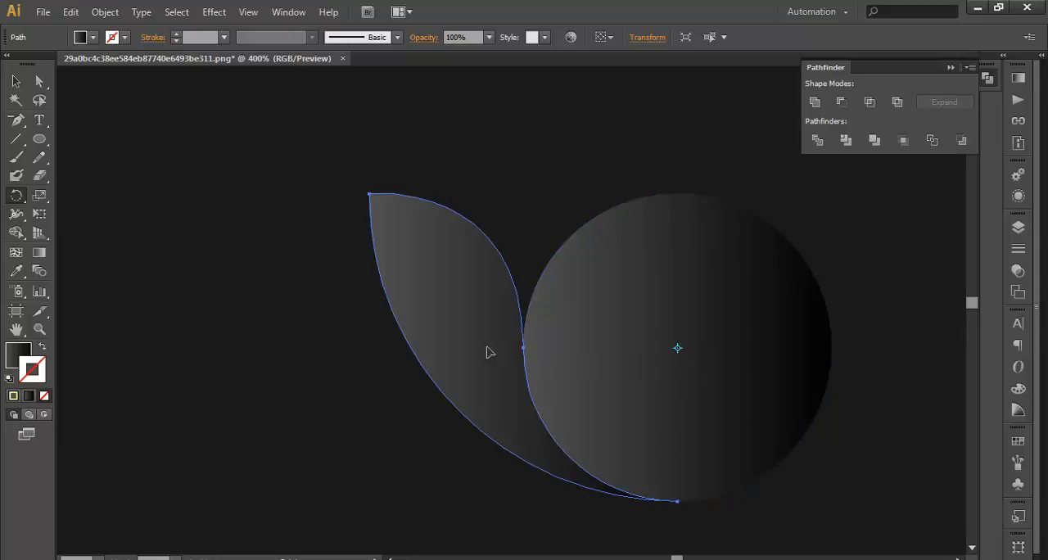
mouse_move(473, 336)
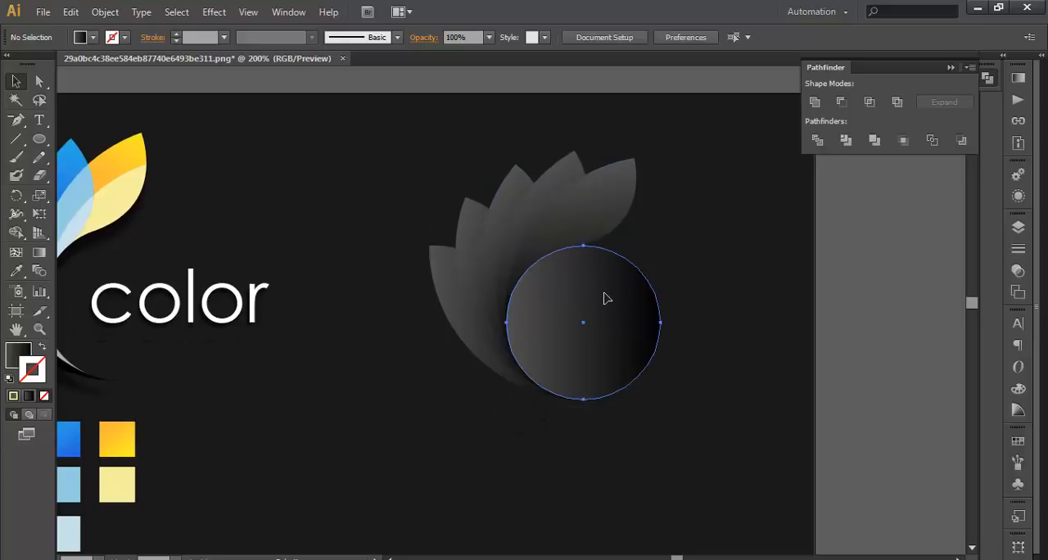
Step: Divide the petal fan into separate pieces and ungroup them
left_click(583, 322)
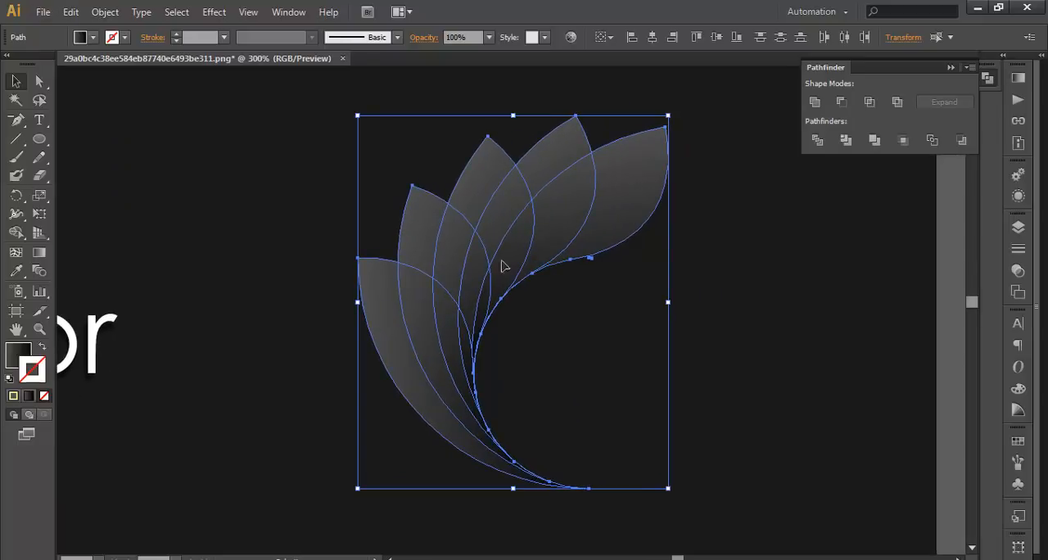
left_click(815, 141)
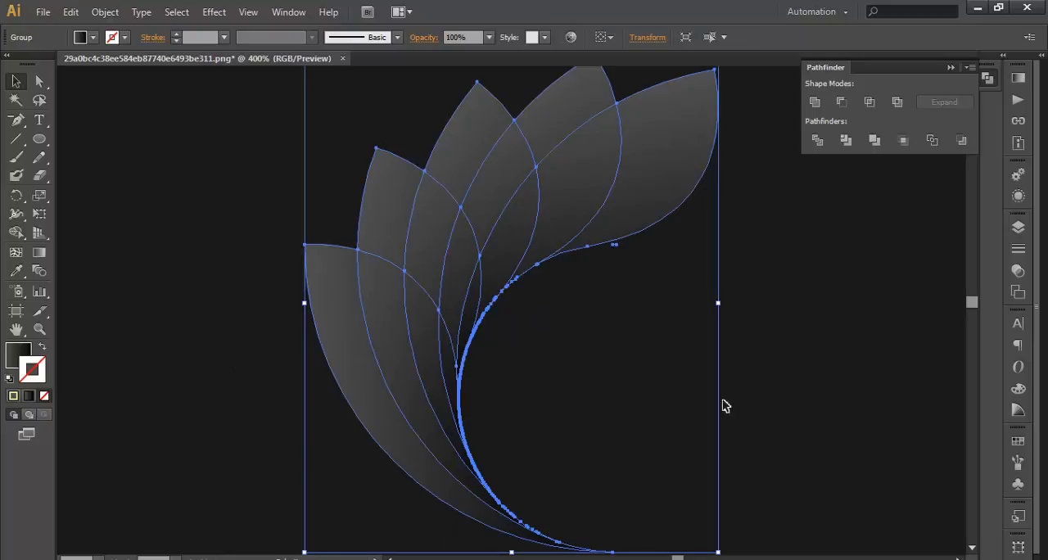
right_click(415, 400)
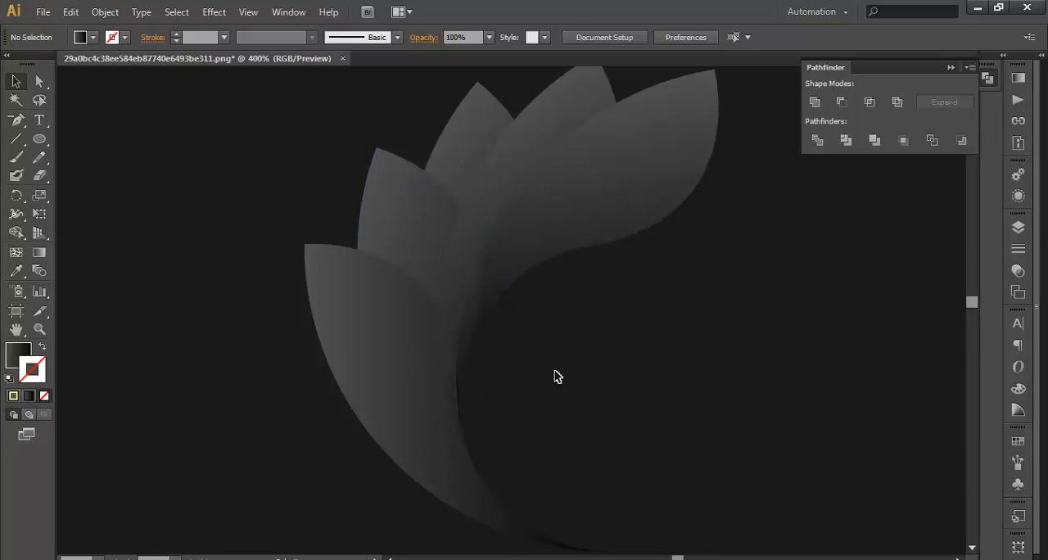
mouse_move(527, 360)
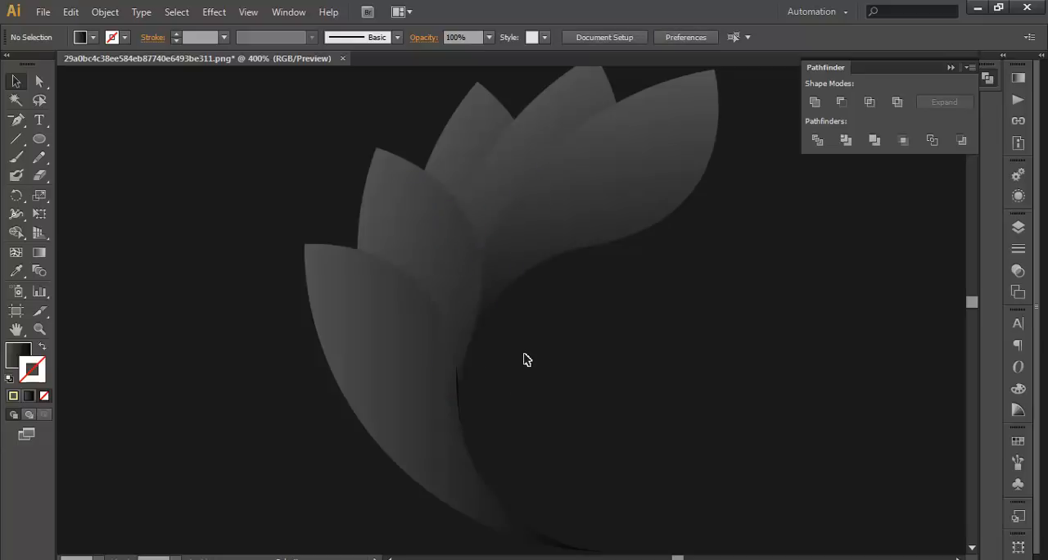
Step: Pick out the unwanted fragments and leftover slivers between the petals for deletion
left_click(500, 253)
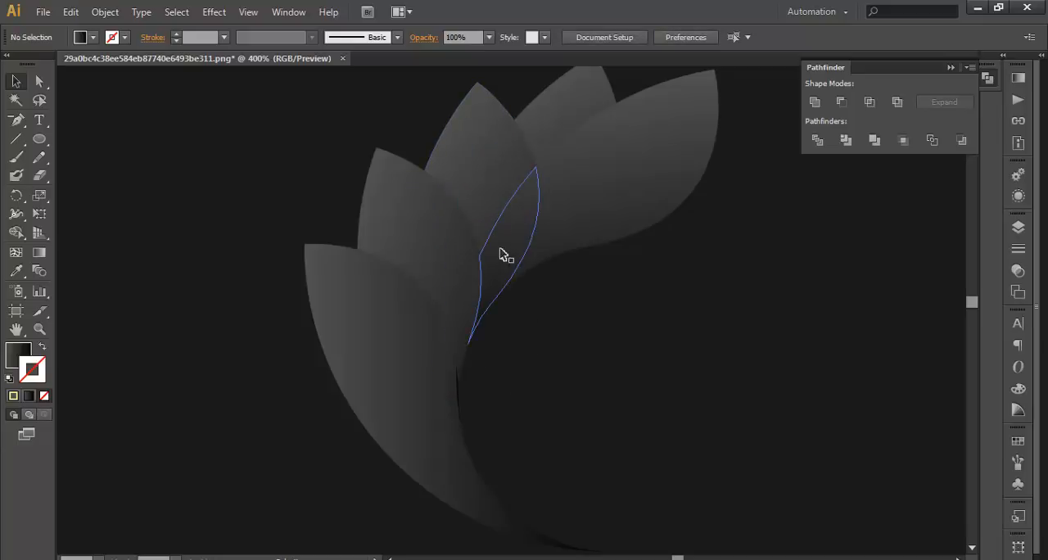
left_click(501, 253)
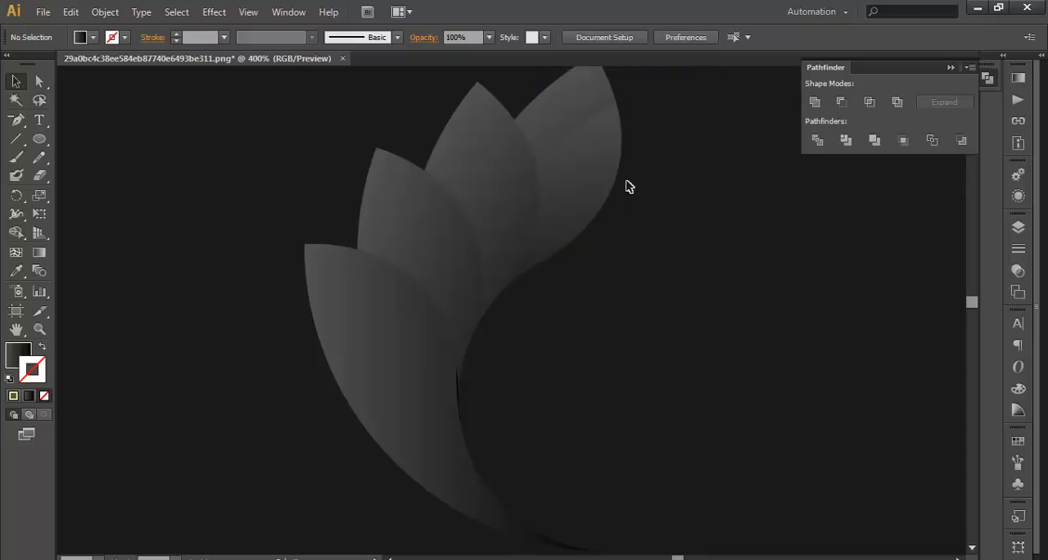
mouse_move(605, 159)
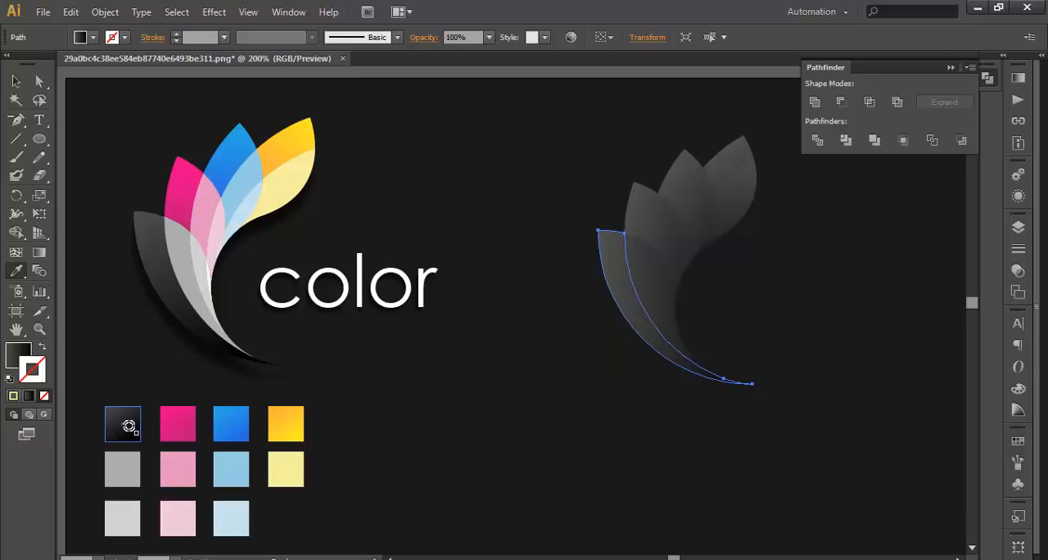
Step: Fill petal pieces with the dark gradient, magenta, blue and grey swatches to match the reference
left_click(602, 254)
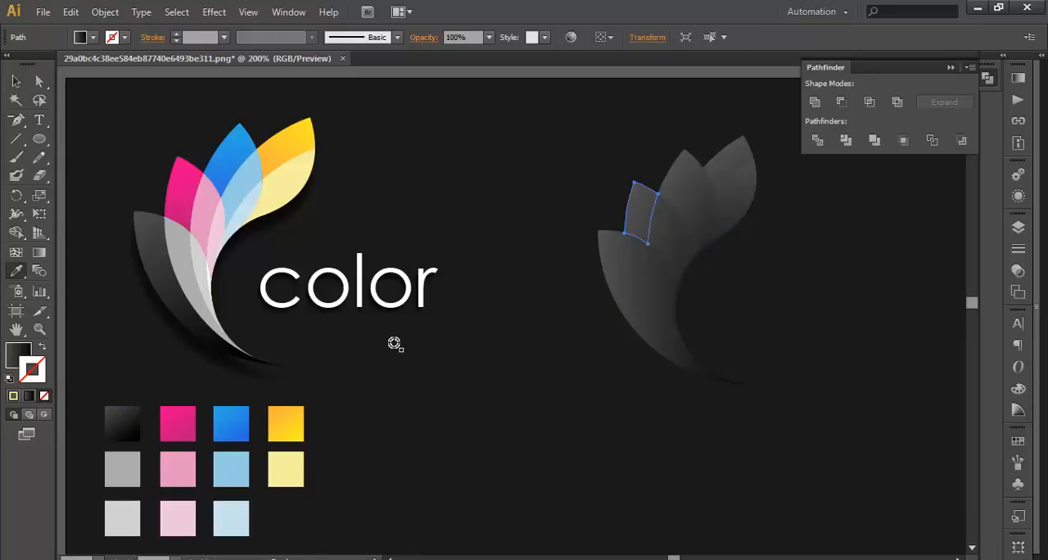
left_click(177, 422)
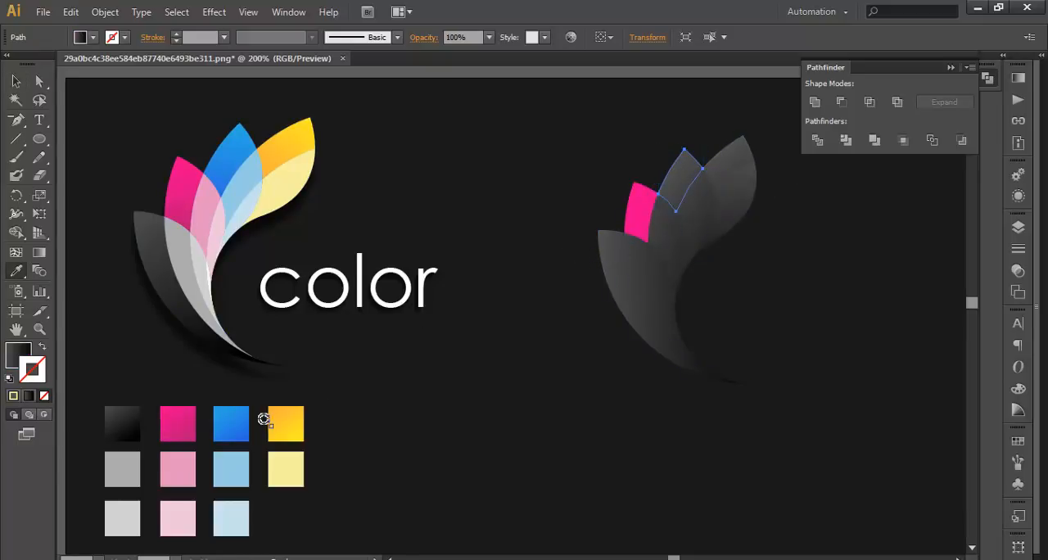
left_click(231, 423)
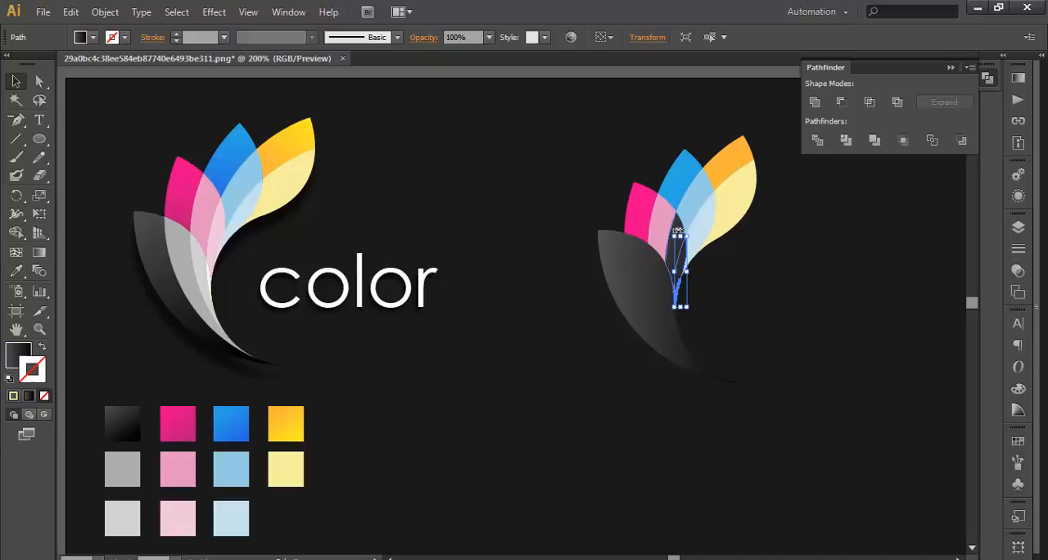
left_click(176, 517)
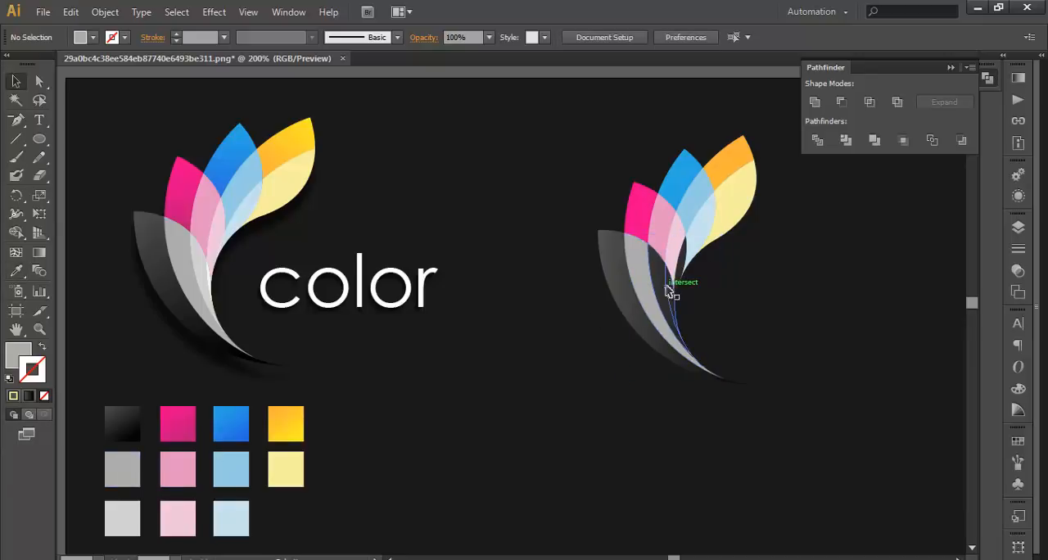
left_click(670, 292)
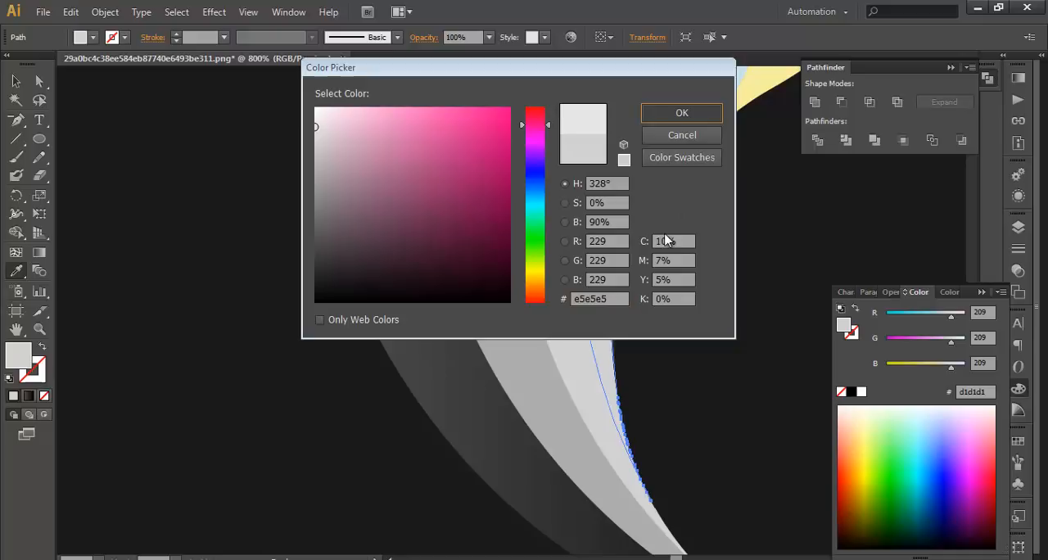
Step: Recolour the thin base slivers a paler pink tint through the Color Picker
left_click(681, 111)
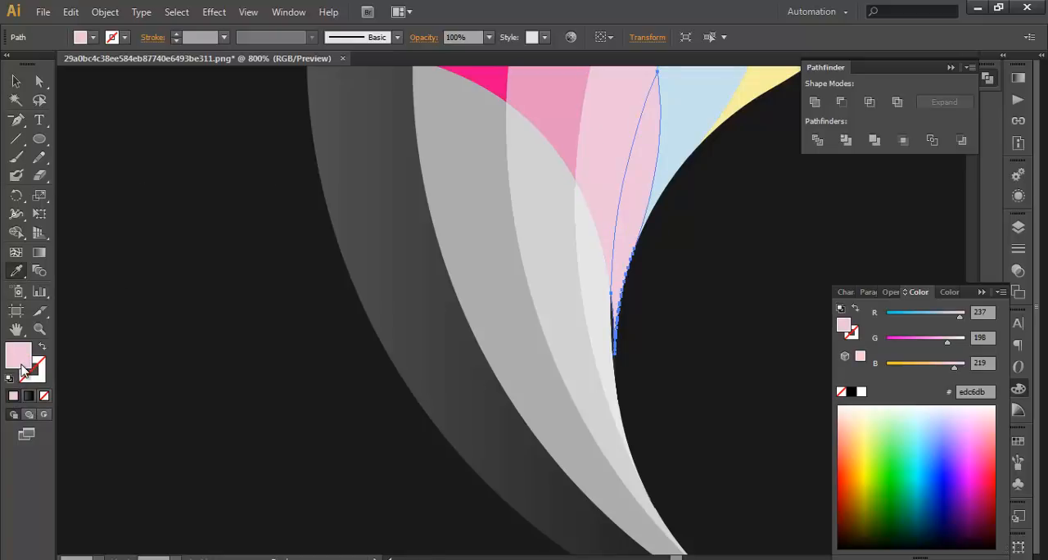
double_click(18, 355)
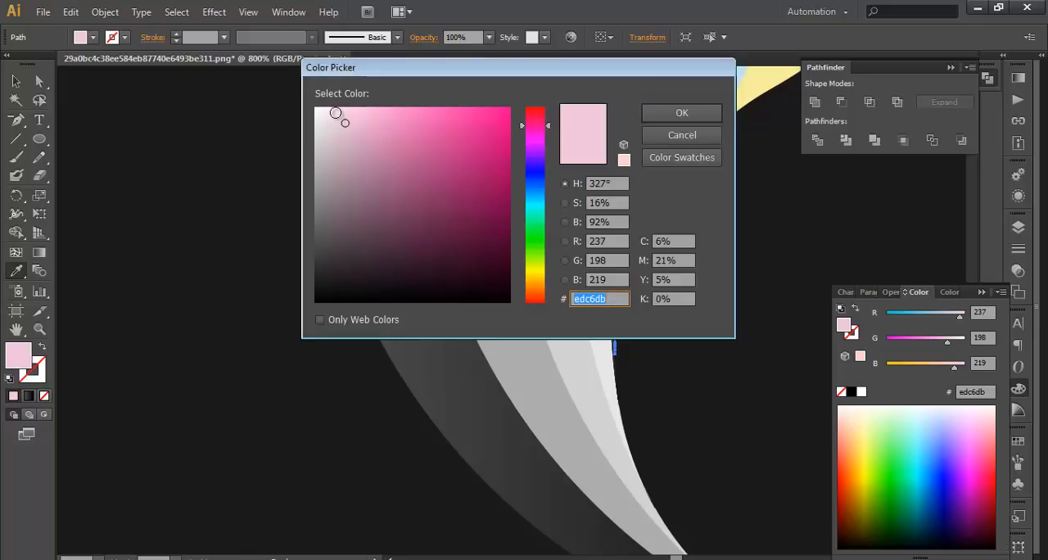
left_click(331, 113)
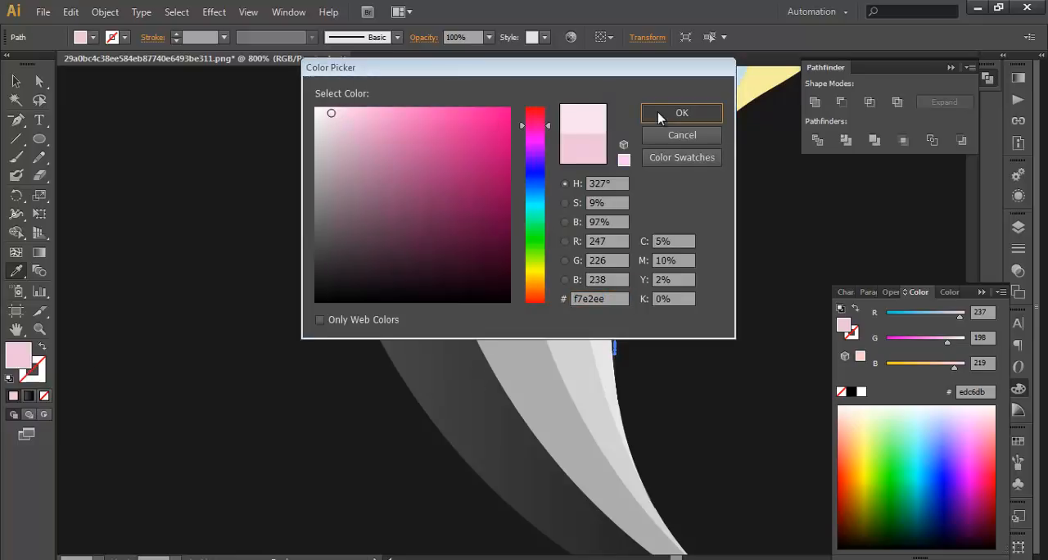
left_click(681, 113)
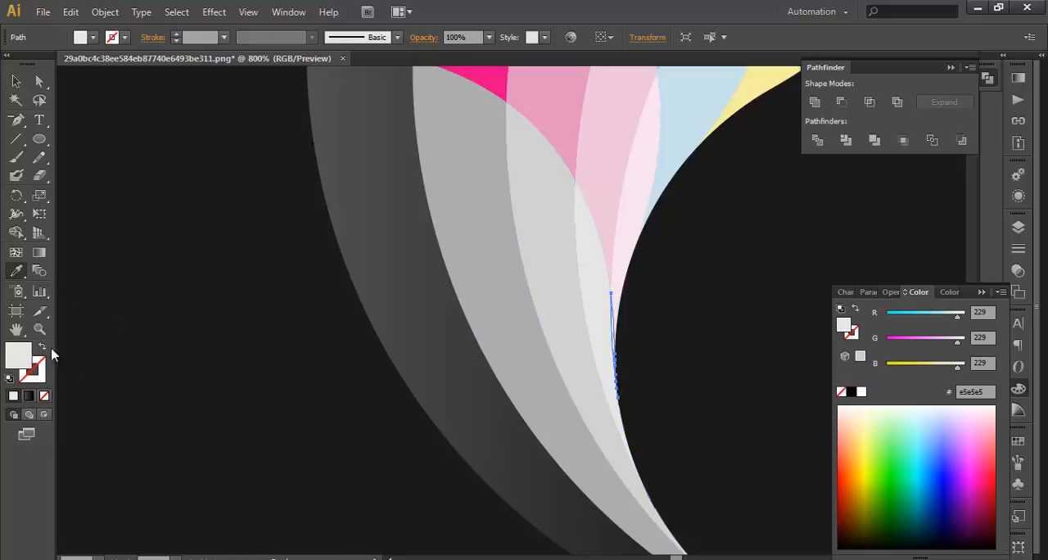
mouse_move(445, 238)
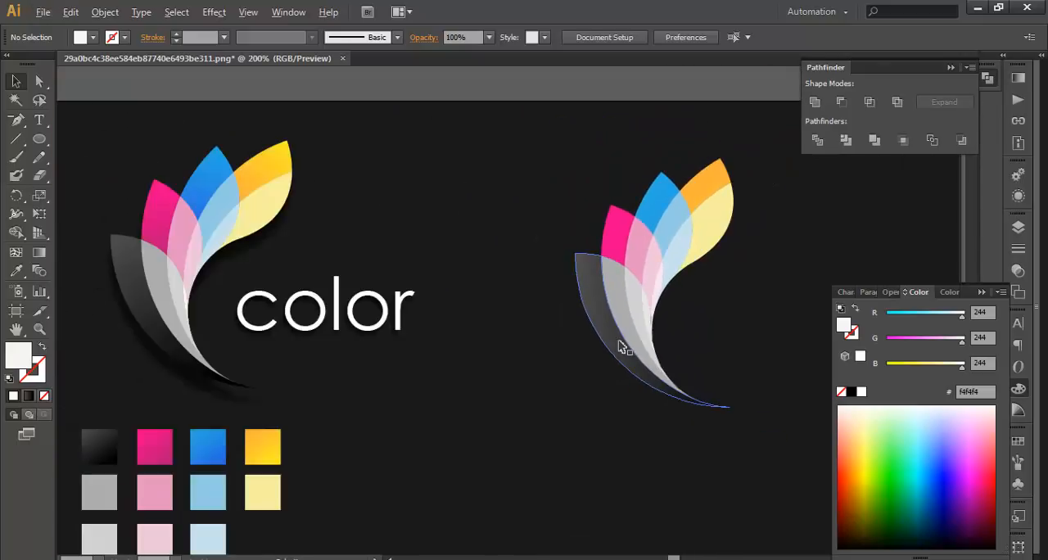
Step: Sample reference colours onto the dark lower piece and blue petal of the copied fan
left_click(622, 344)
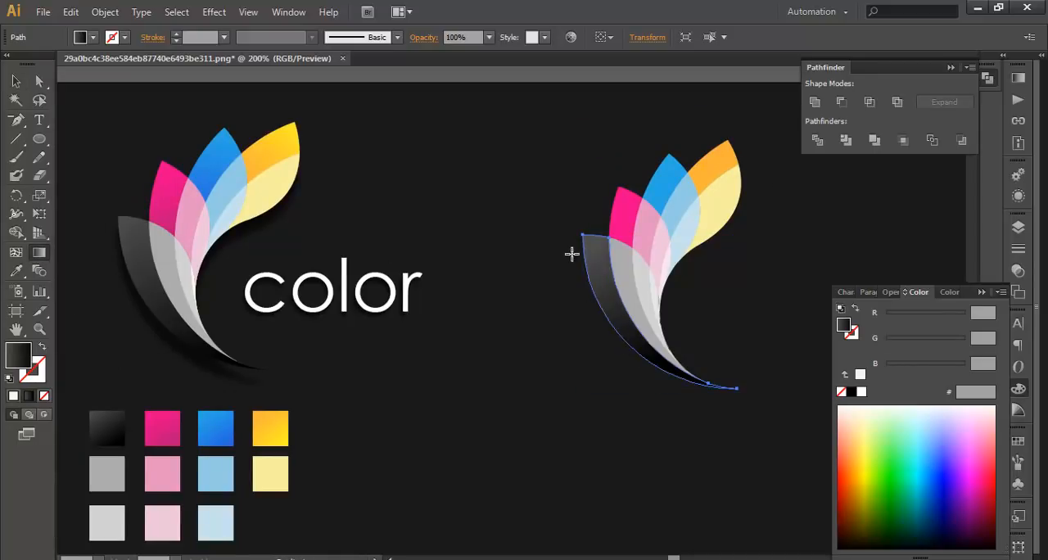
left_click(674, 387)
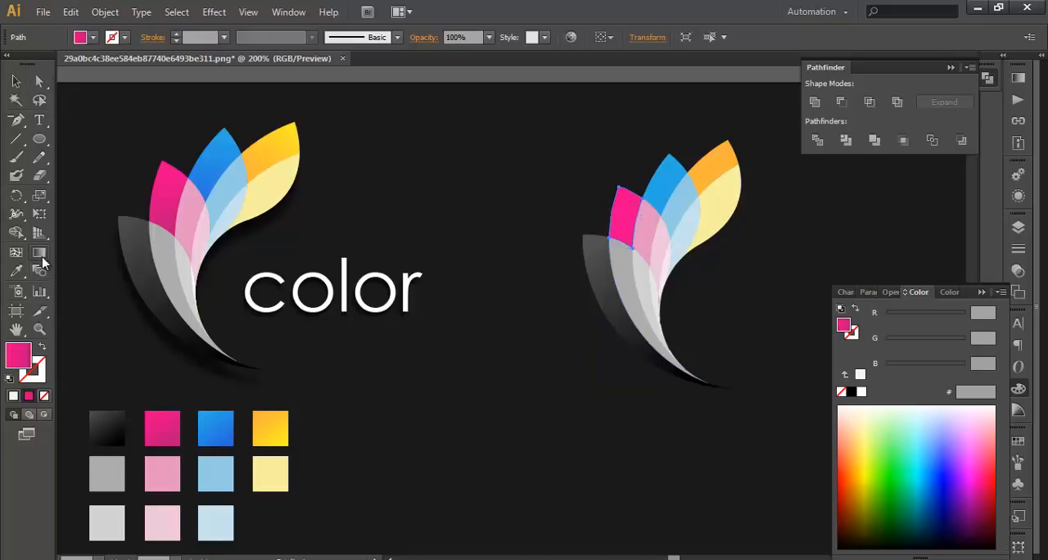
left_click(621, 213)
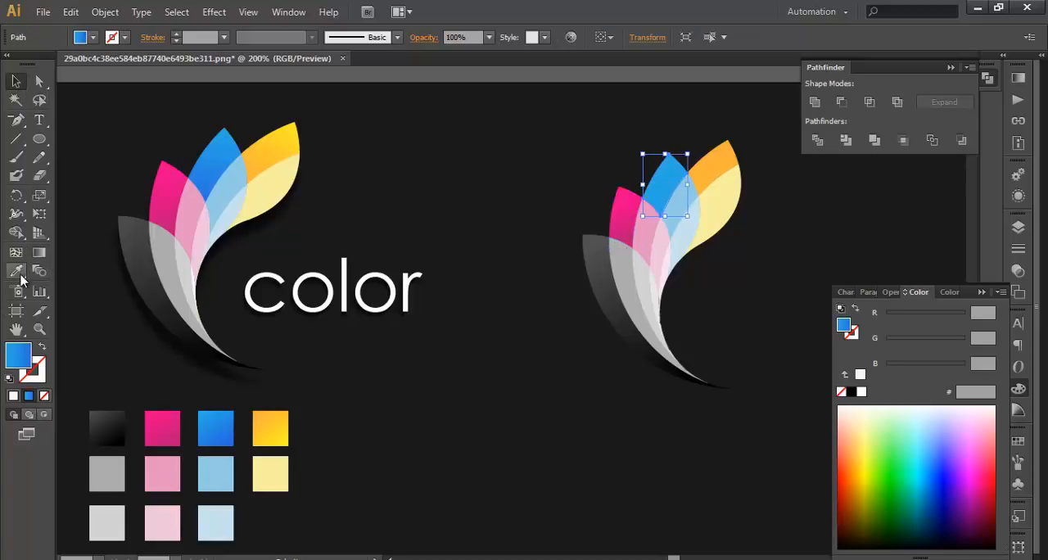
mouse_move(46, 259)
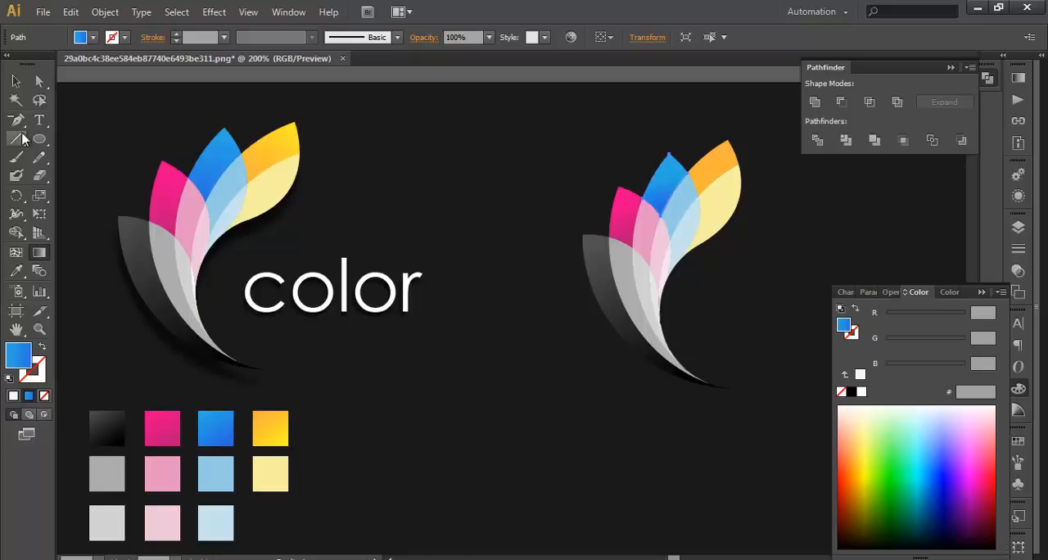
left_click(717, 171)
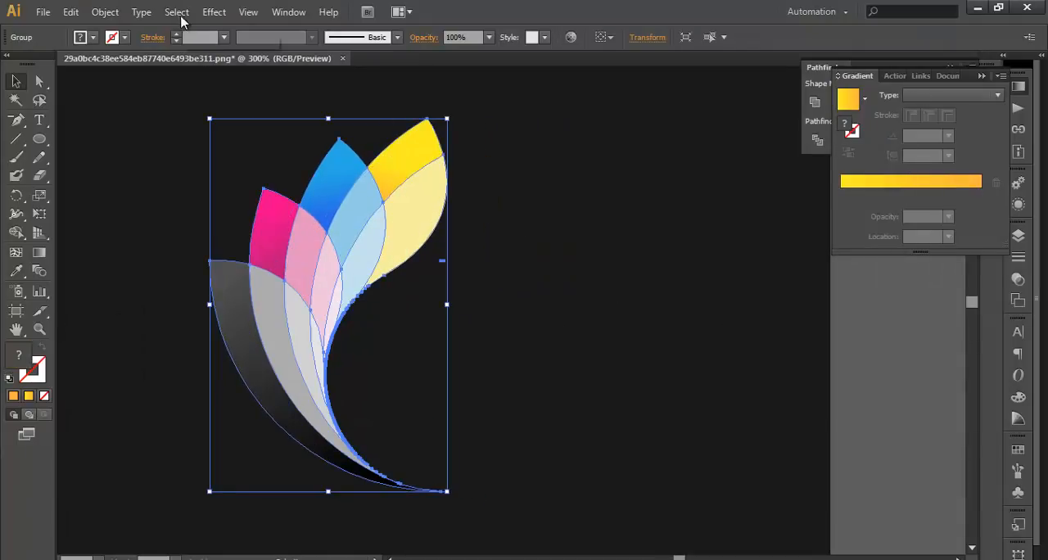
Step: Apply a Drop Shadow to the petal fan group: X offset -1 pt, Y offset 10 pt, blur 2 pt, with preview
left_click(213, 11)
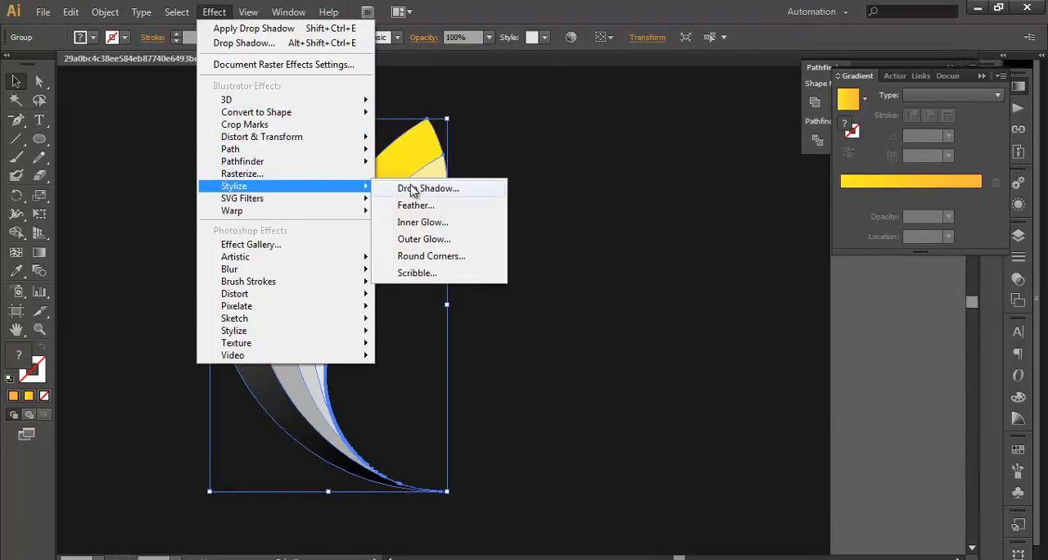
mouse_move(389, 187)
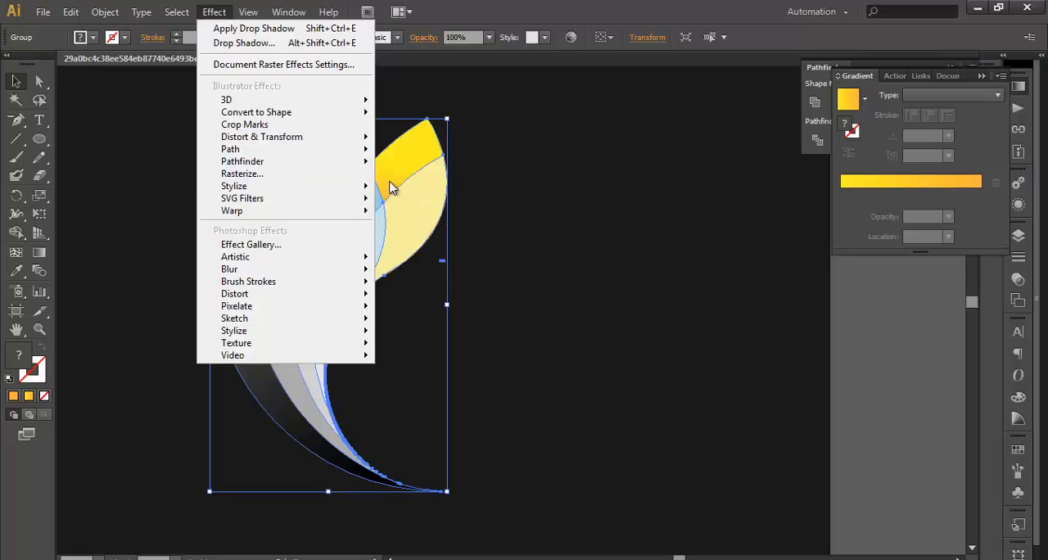
left_click(243, 43)
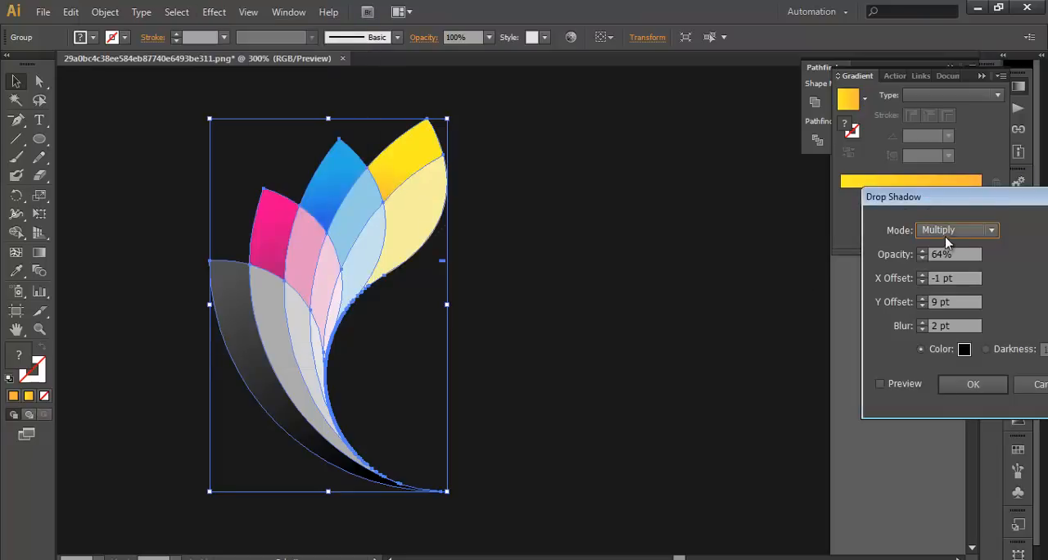
mouse_move(925, 314)
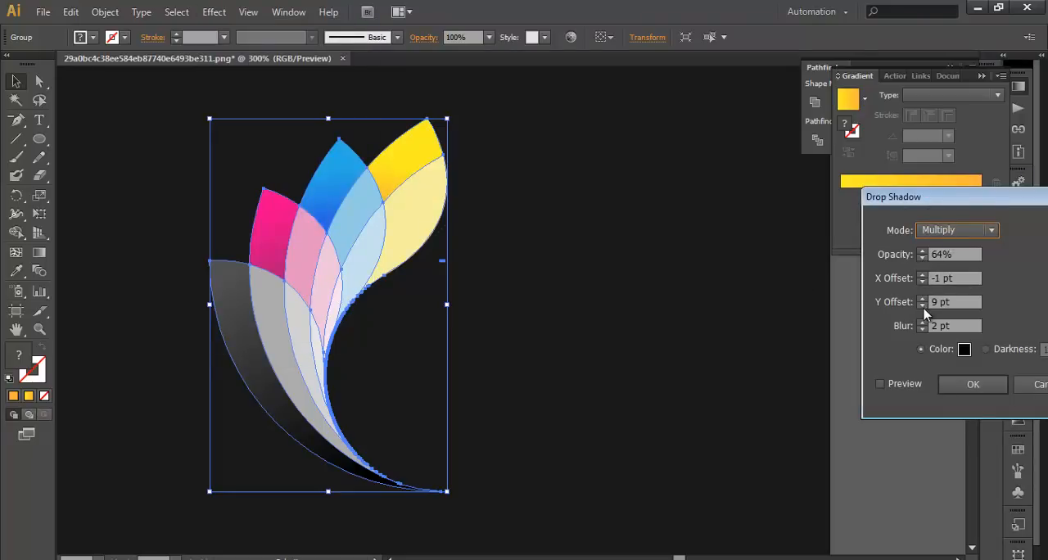
left_click(881, 383)
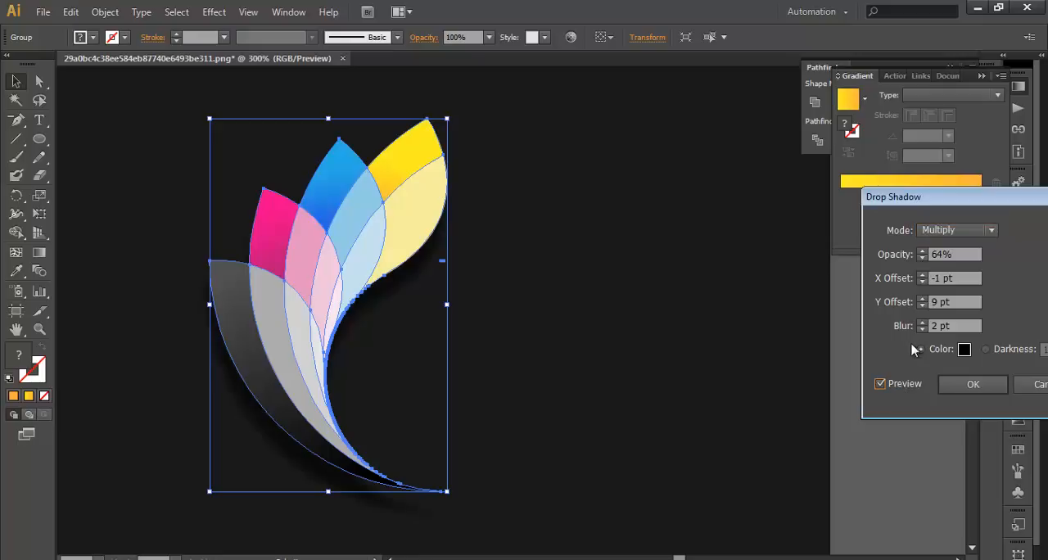
left_click(924, 304)
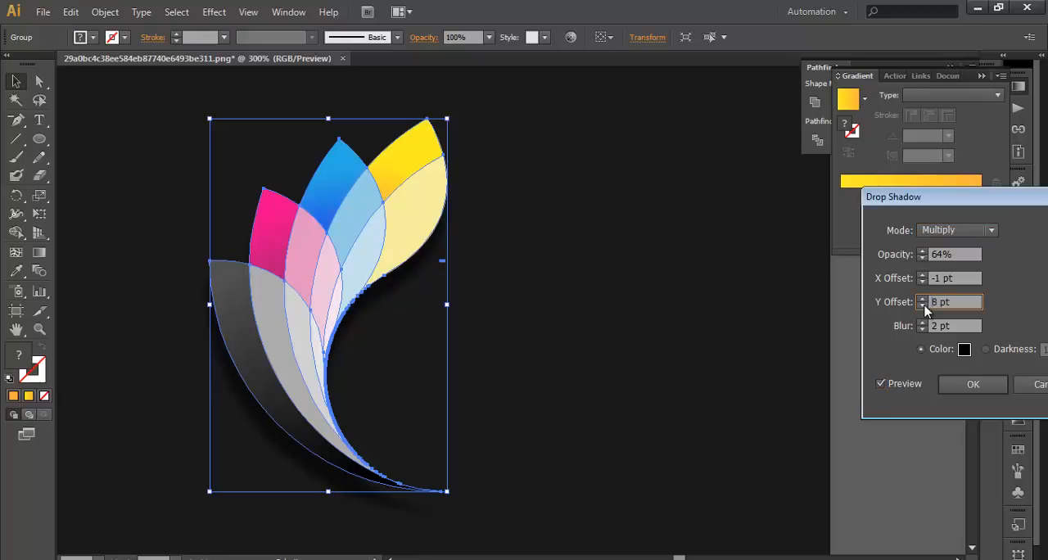
left_click(923, 298)
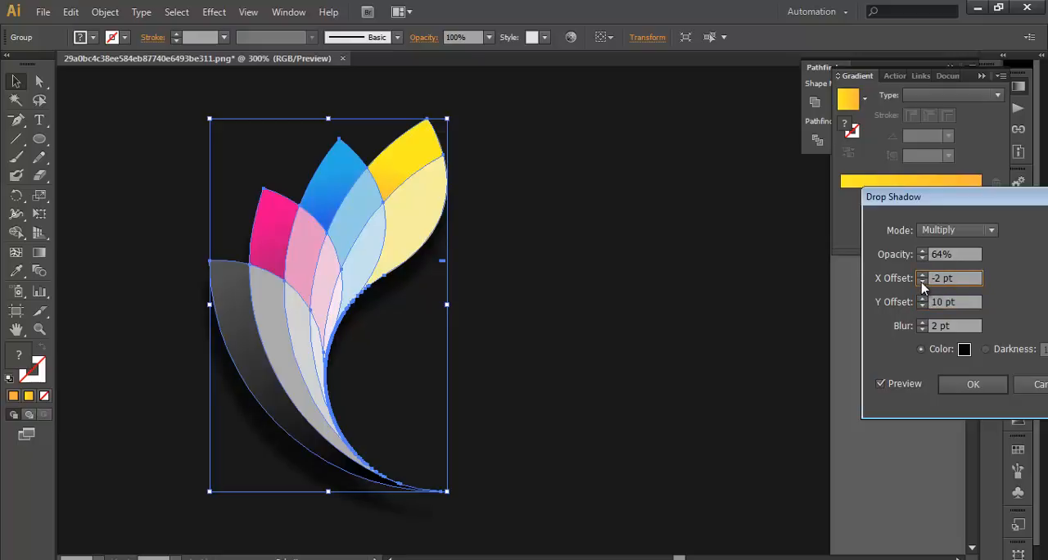
left_click(924, 275)
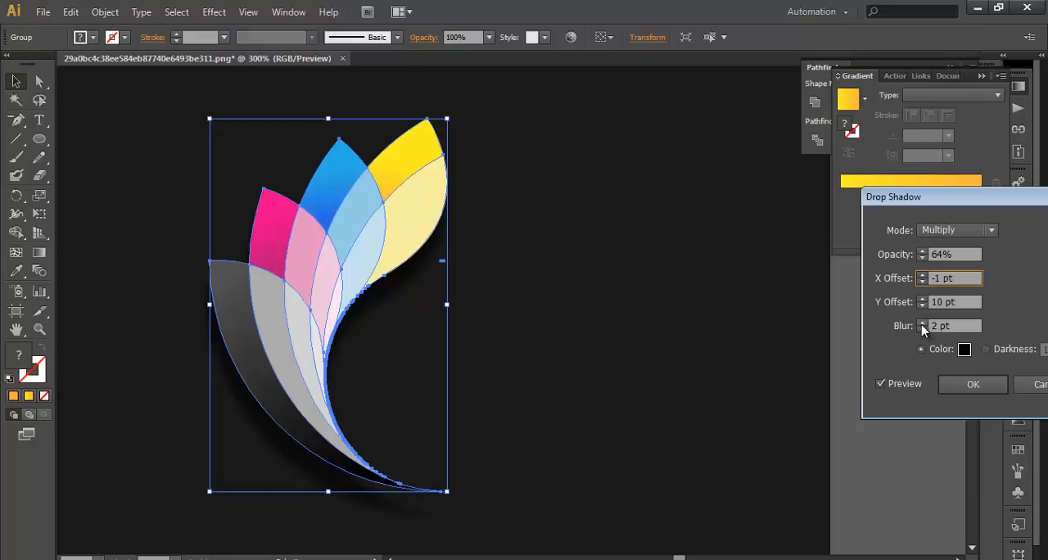
left_click(953, 324)
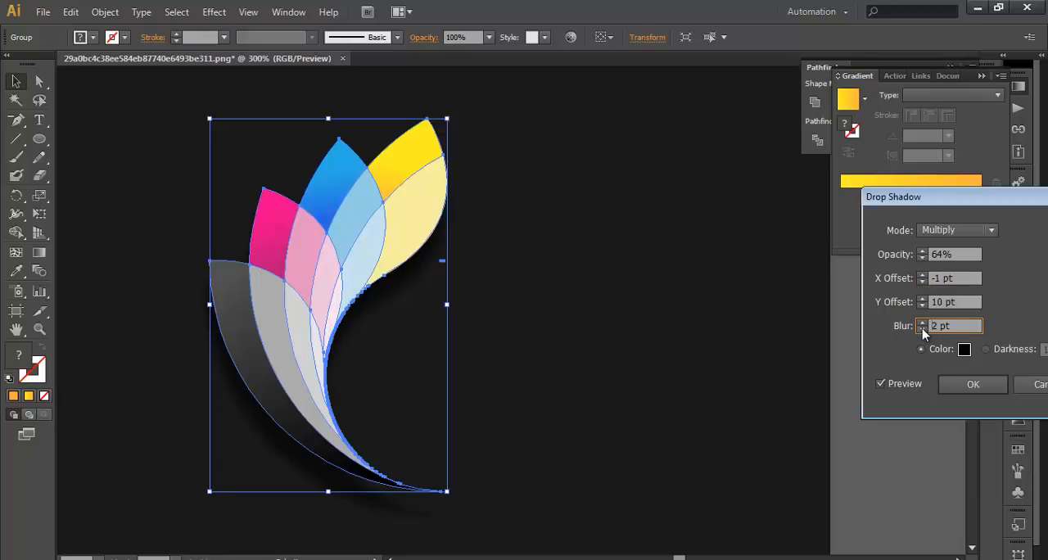
left_click(973, 383)
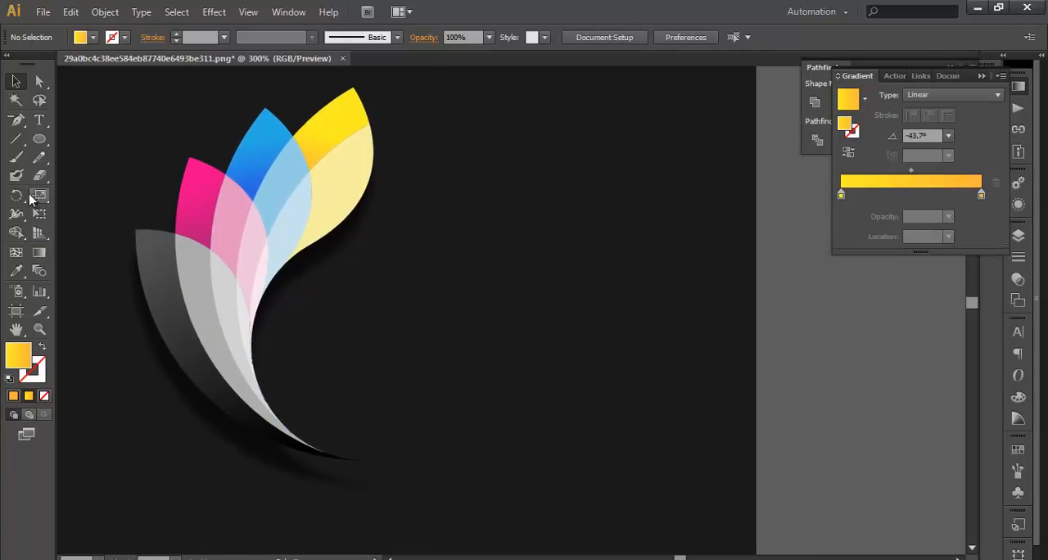
Step: Place the lowercase word 'color' on the artboard and fill it white
left_click(39, 121)
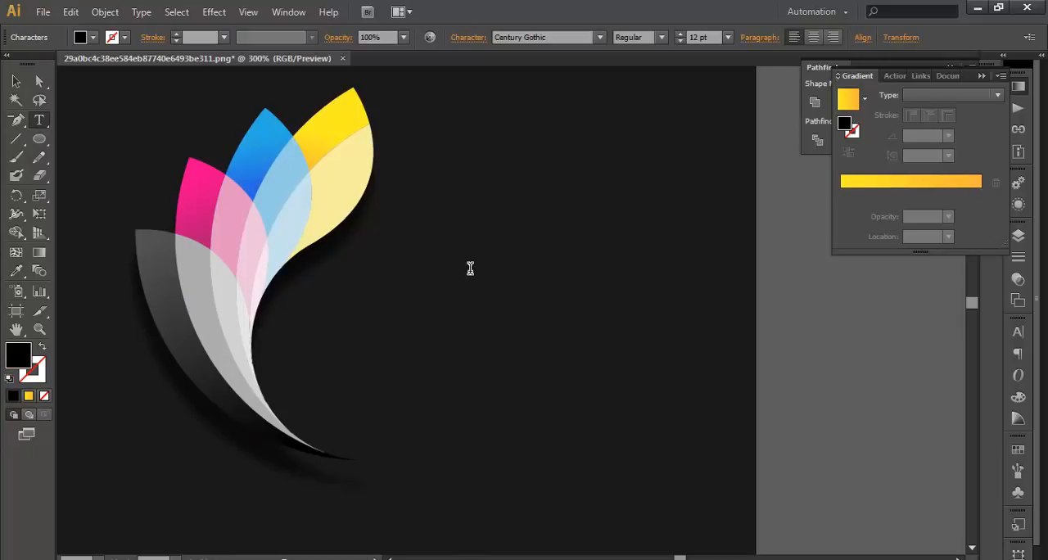
type("color")
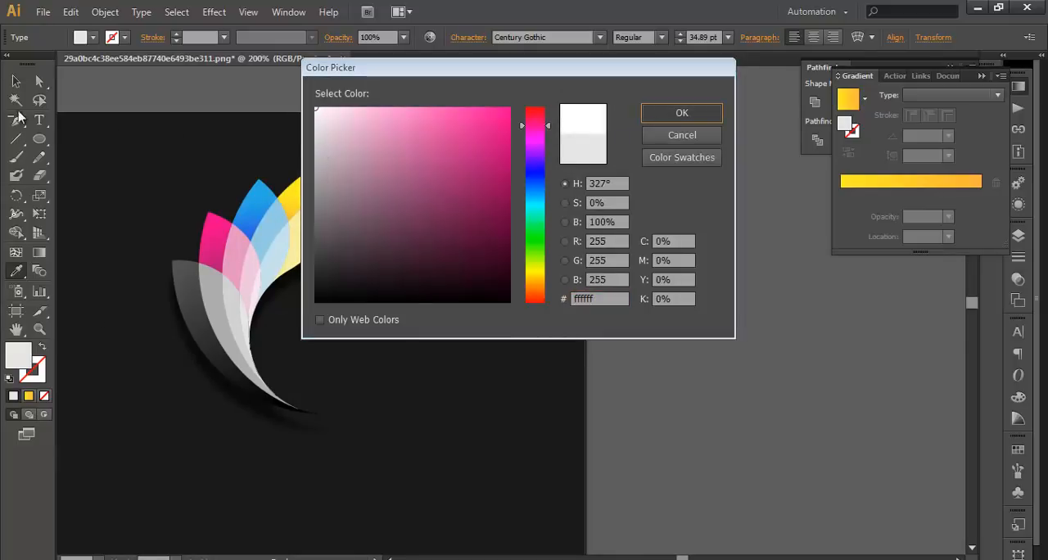
left_click(681, 113)
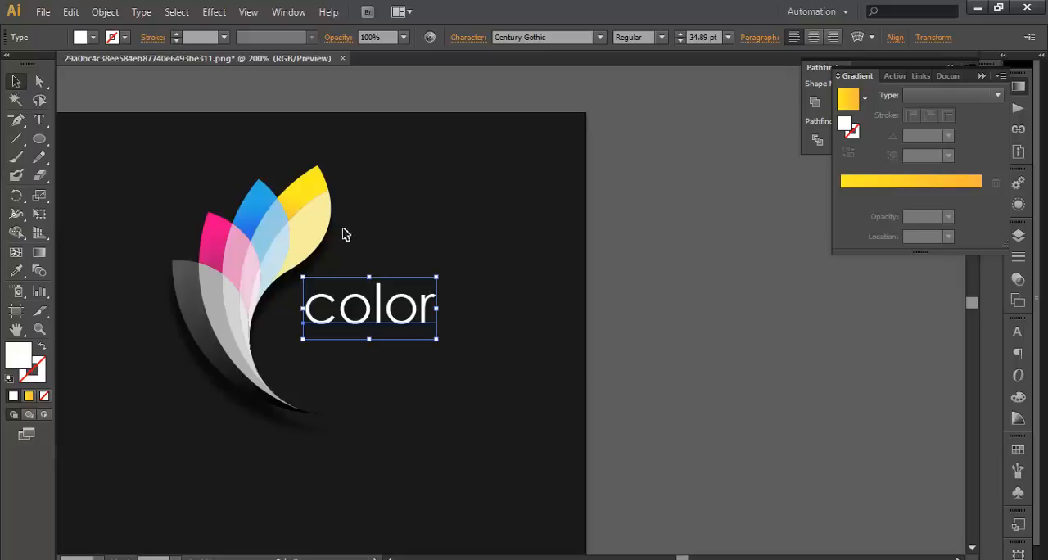
Step: Preview a Drop Shadow on the 'color' text and set its horizontal offset to -2 pt
left_click(212, 12)
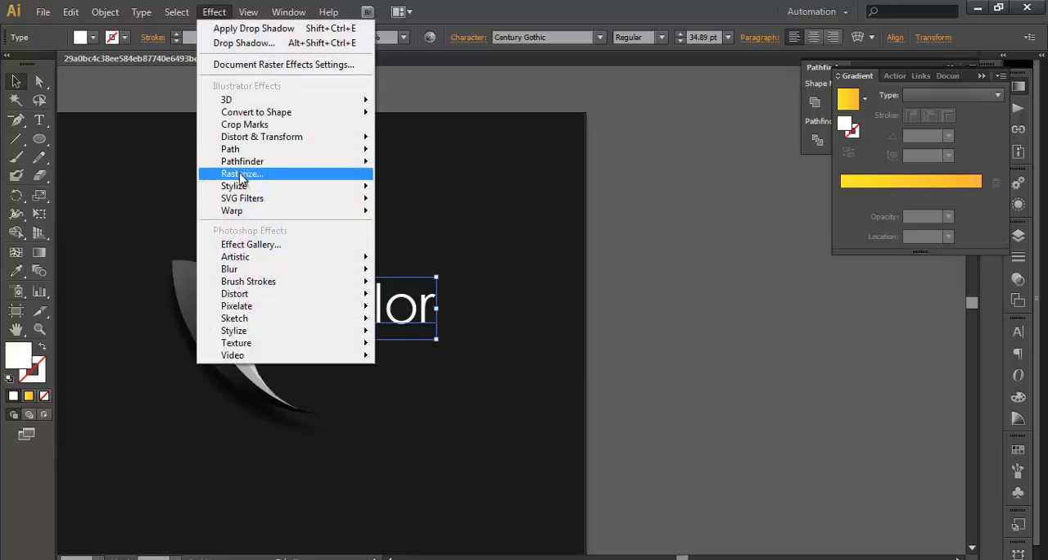
mouse_move(234, 186)
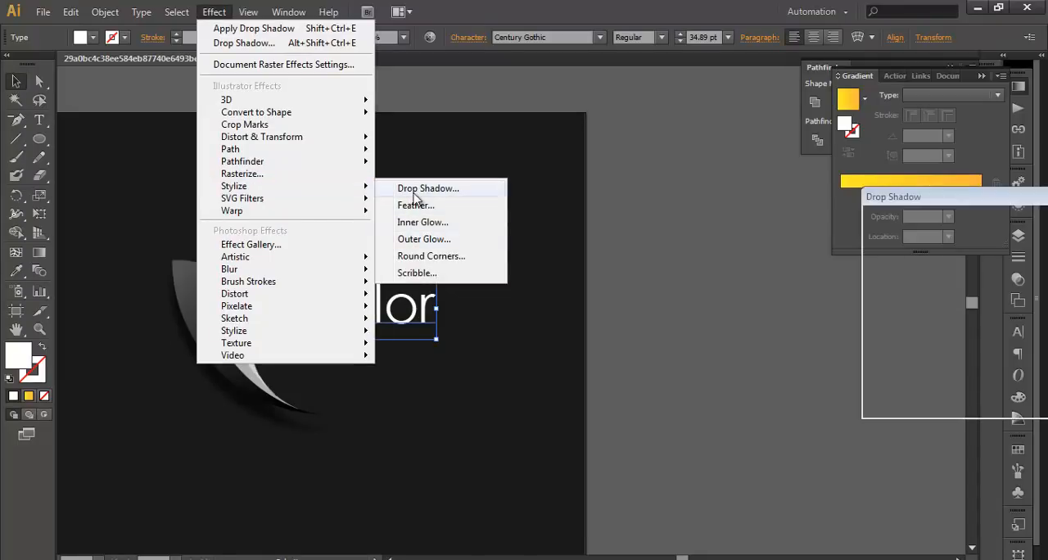
left_click(428, 188)
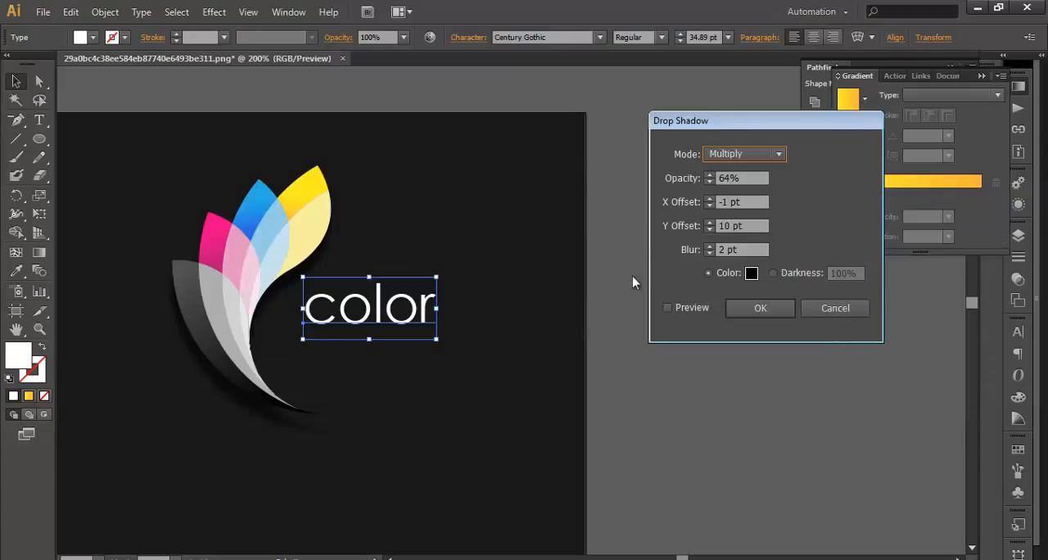
left_click(668, 308)
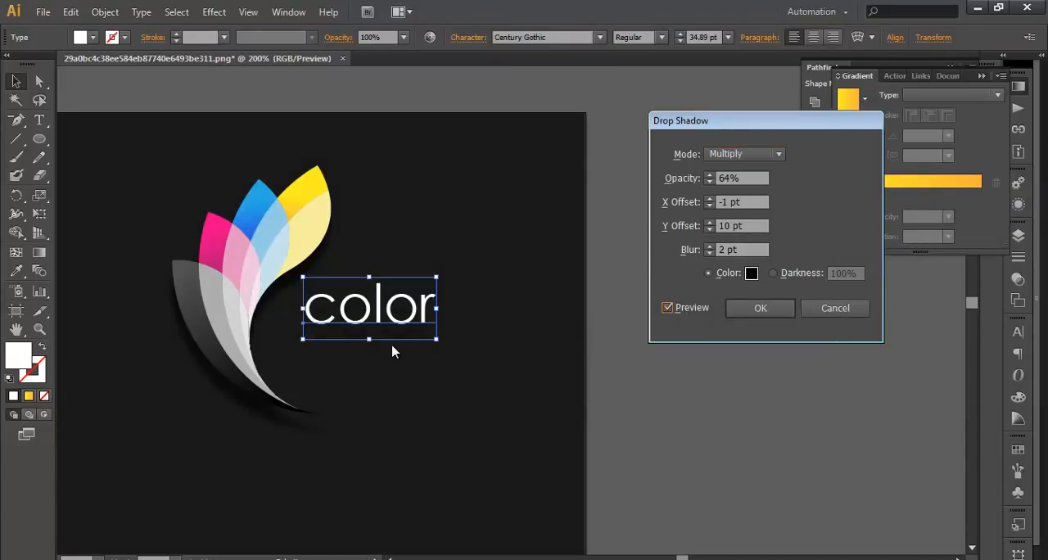
mouse_move(325, 333)
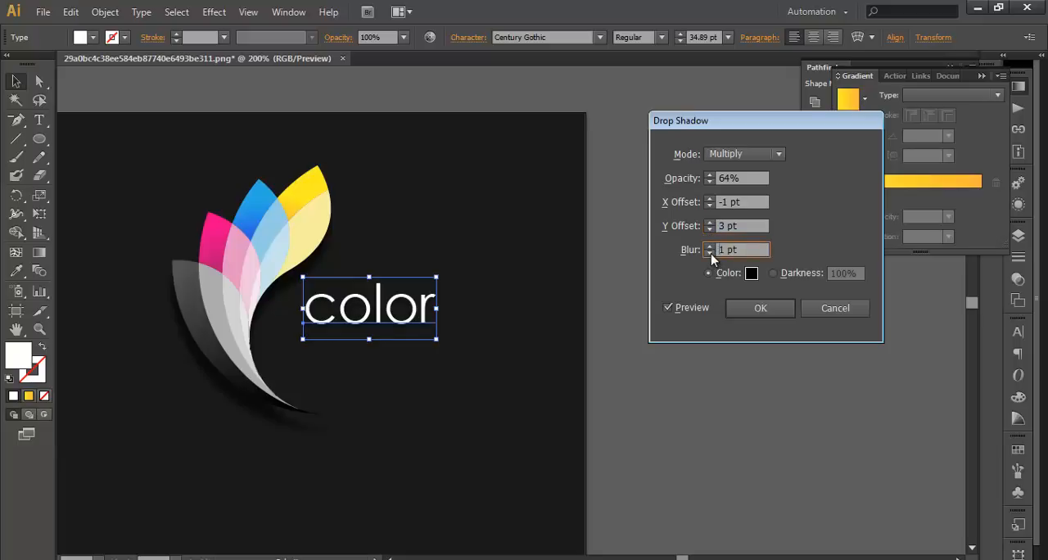
left_click(709, 229)
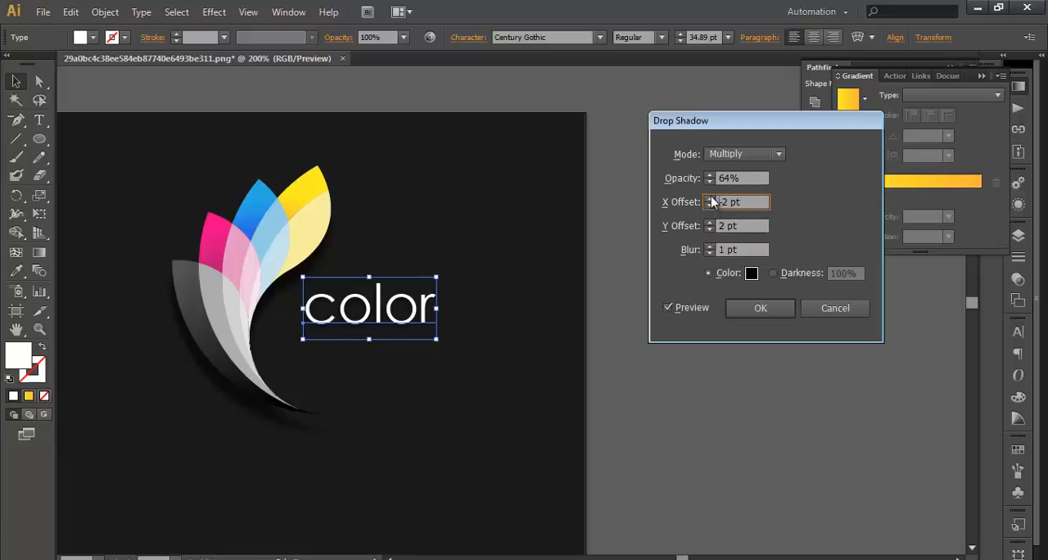
type("-2 pt")
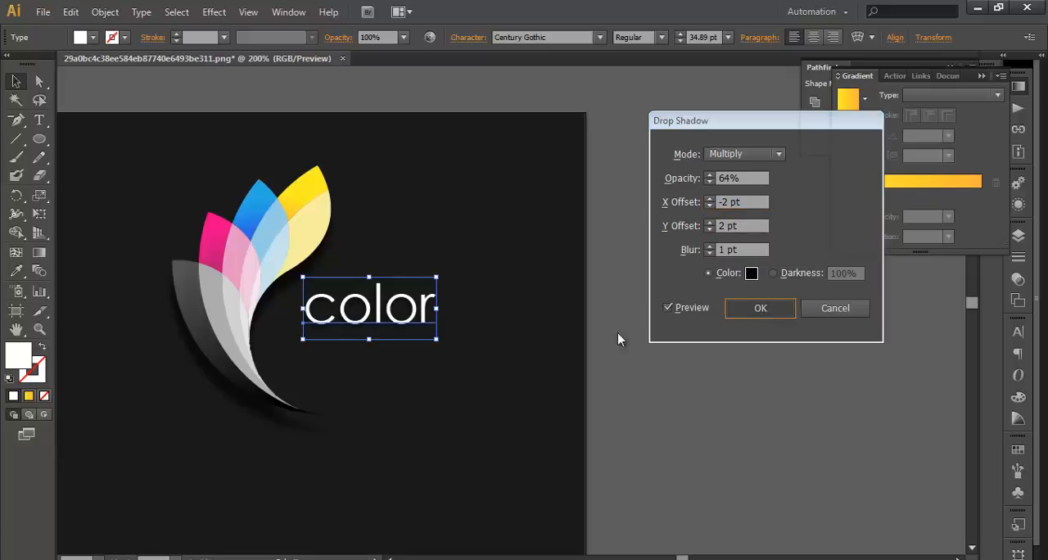